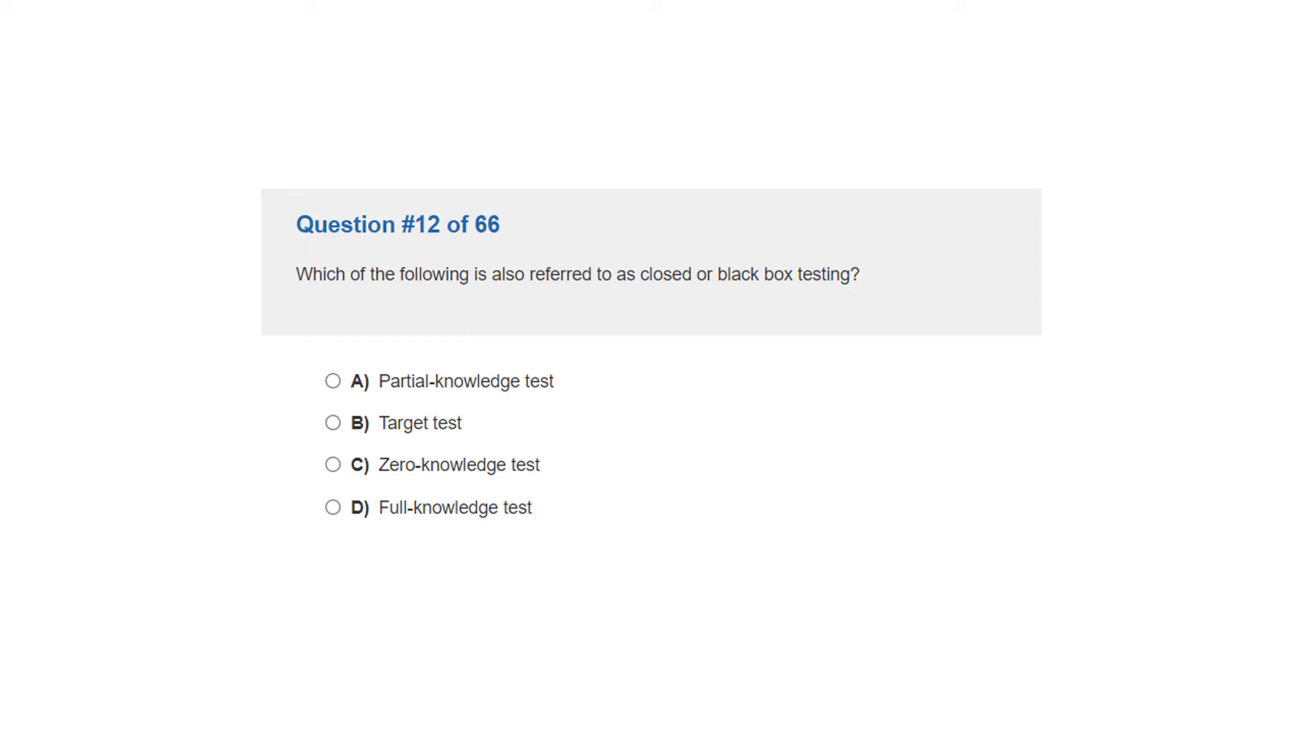
# Reveal Question 12's correct answer and explanation on black box testing.
pyautogui.click(334, 464)
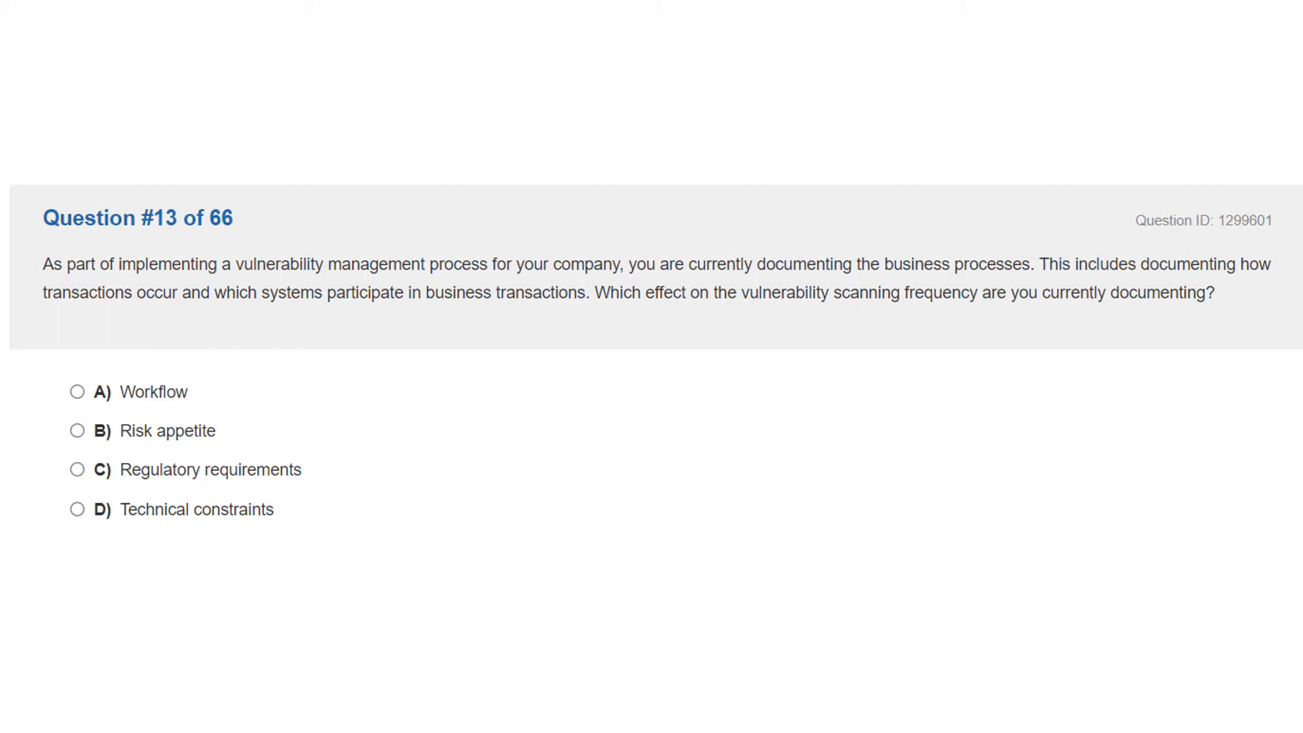
# Reveal Question 13's correct answer and explanation on vulnerability scanning frequency.
pyautogui.click(76, 391)
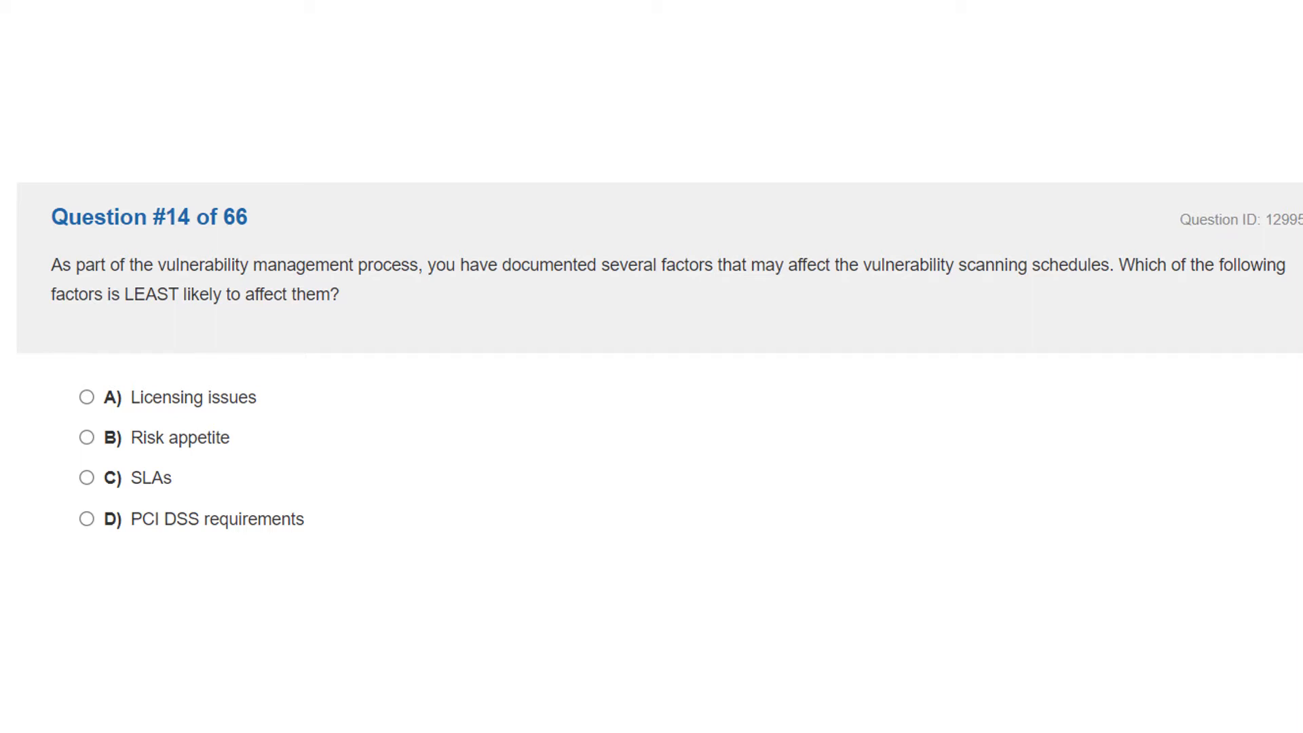
# Reveal Question 14's correct answer and explanation on factors affecting scanning schedules.
pyautogui.click(87, 476)
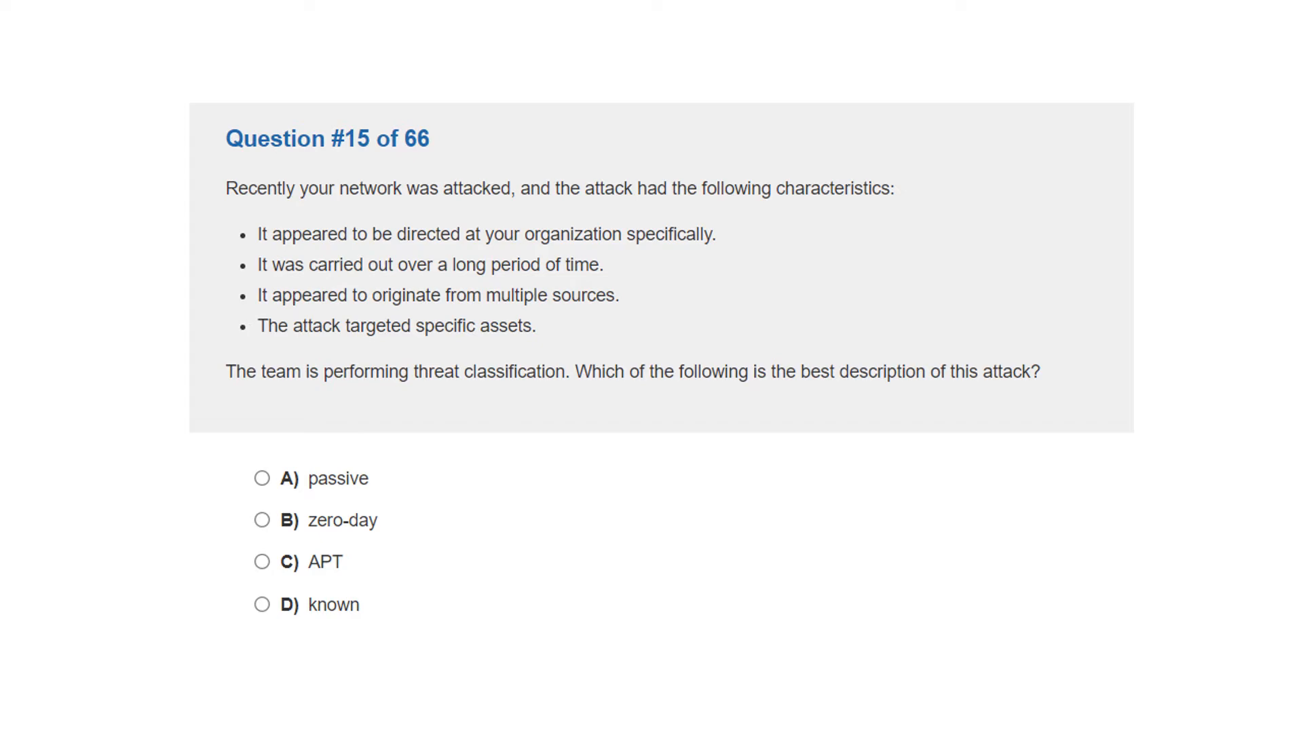
# Reveal Question 15's correct attack classification and its explanation.
pyautogui.click(262, 561)
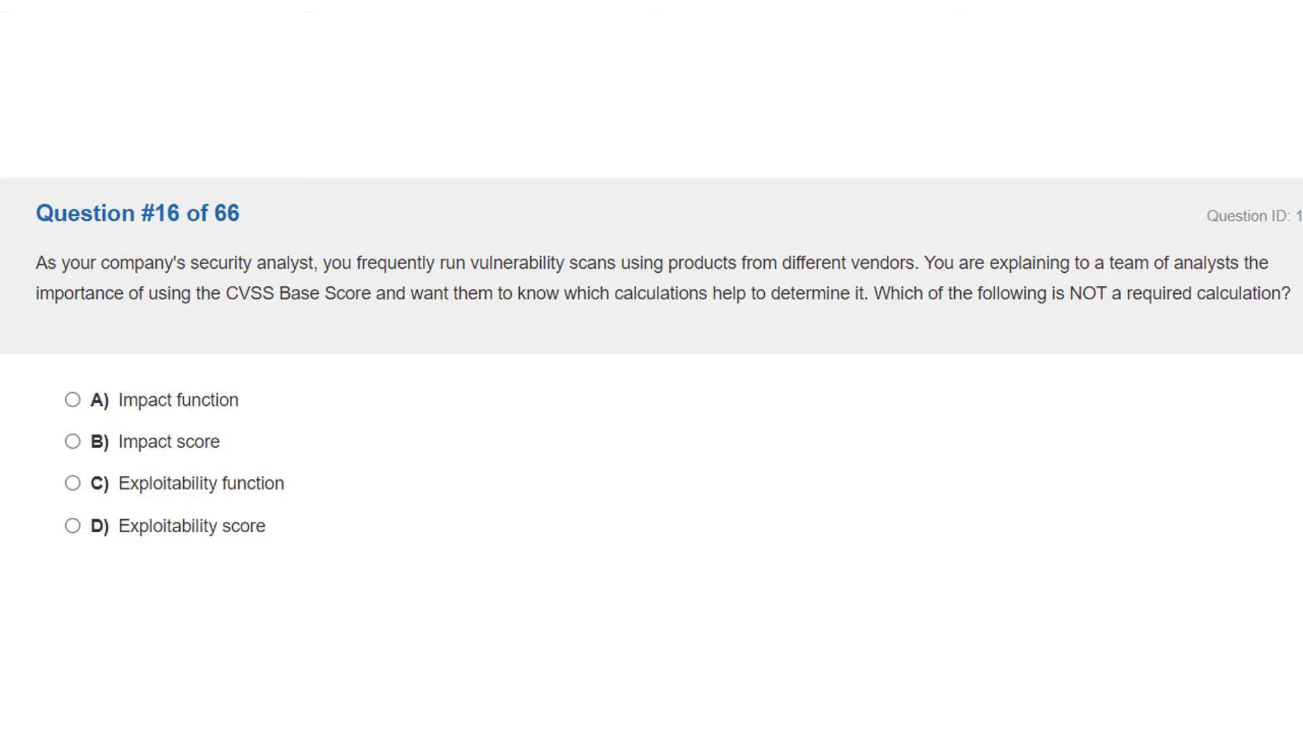
# Reveal option C, Exploitability function, as Question 16's answer and read its explanation.
pyautogui.click(68, 483)
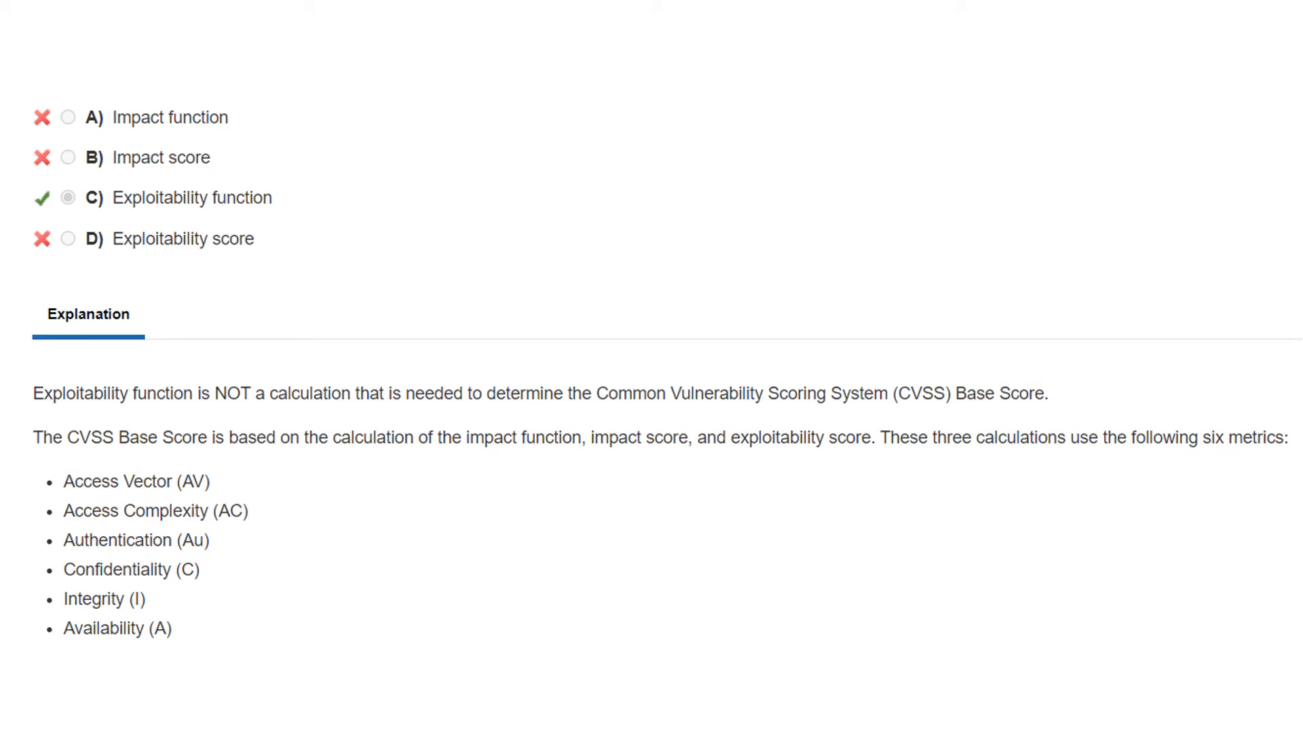
pyautogui.scroll(-3)
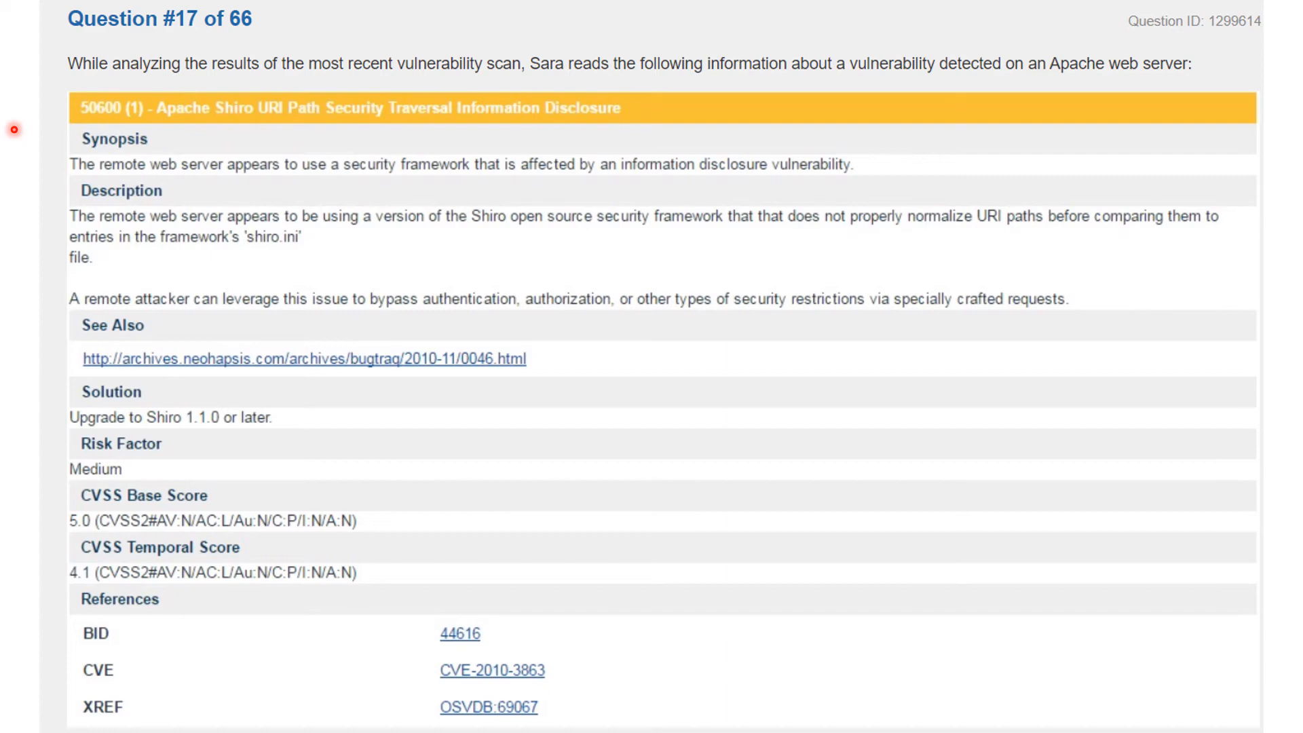
pyautogui.moveTo(222, 134)
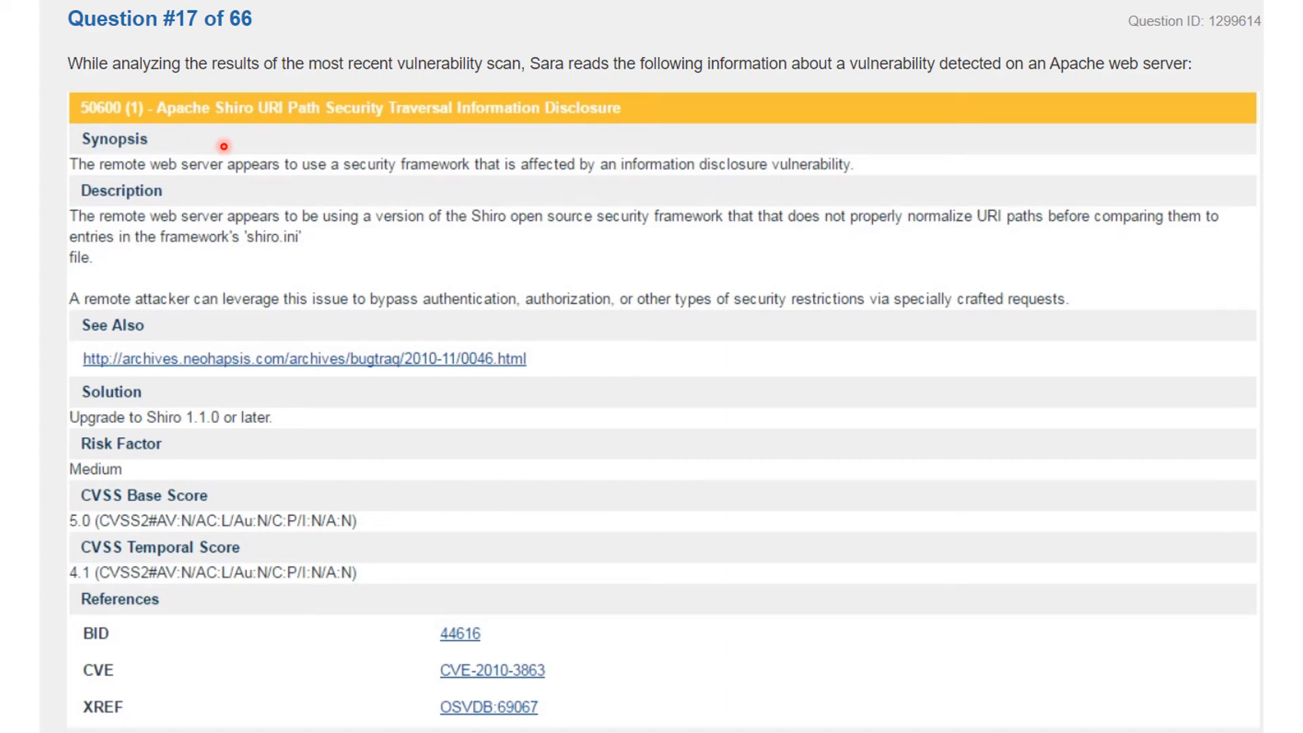
pyautogui.moveTo(253, 471)
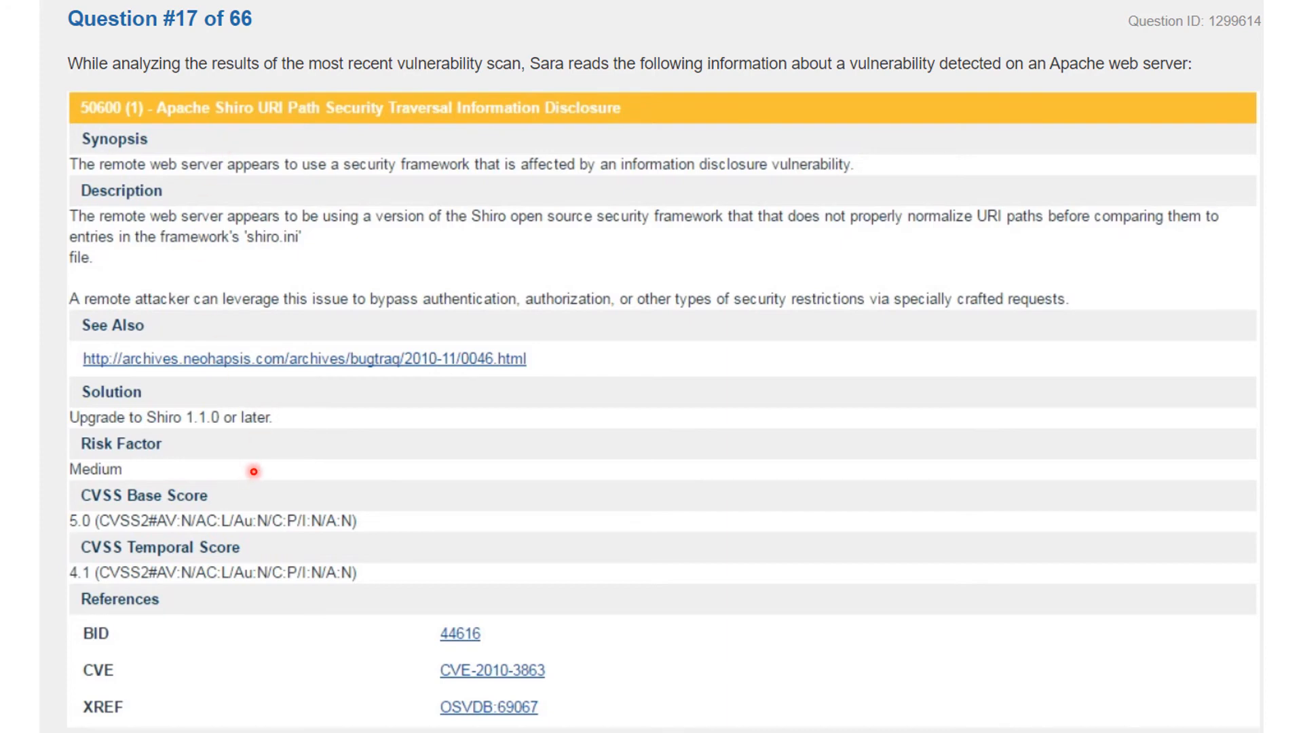
pyautogui.moveTo(180, 554)
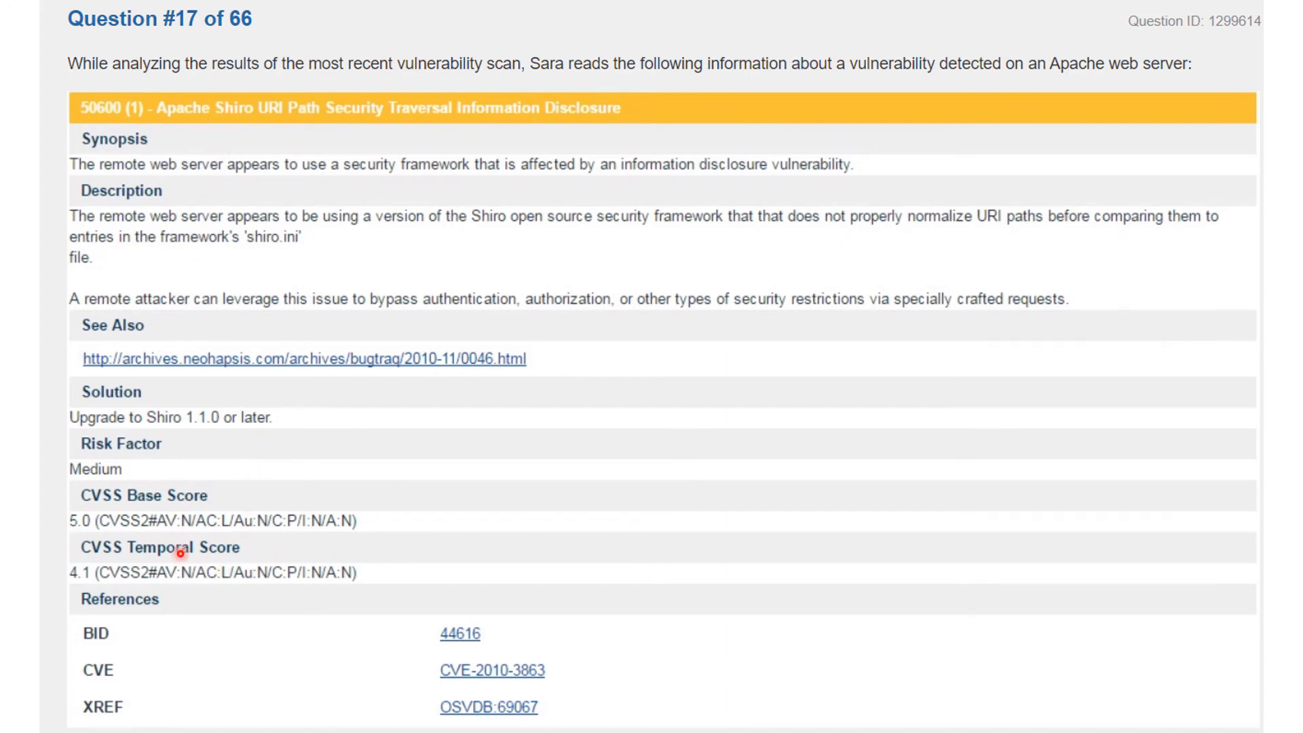
pyautogui.moveTo(162, 505)
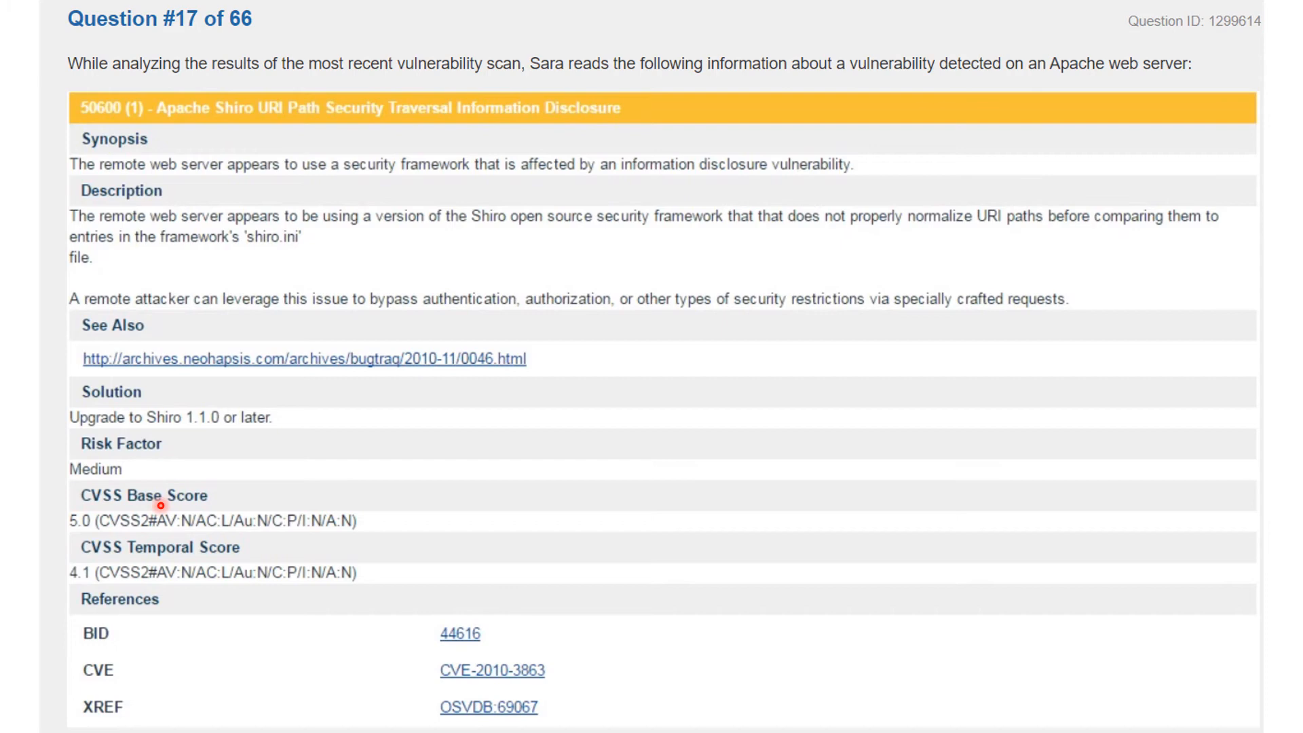
pyautogui.moveTo(160, 479)
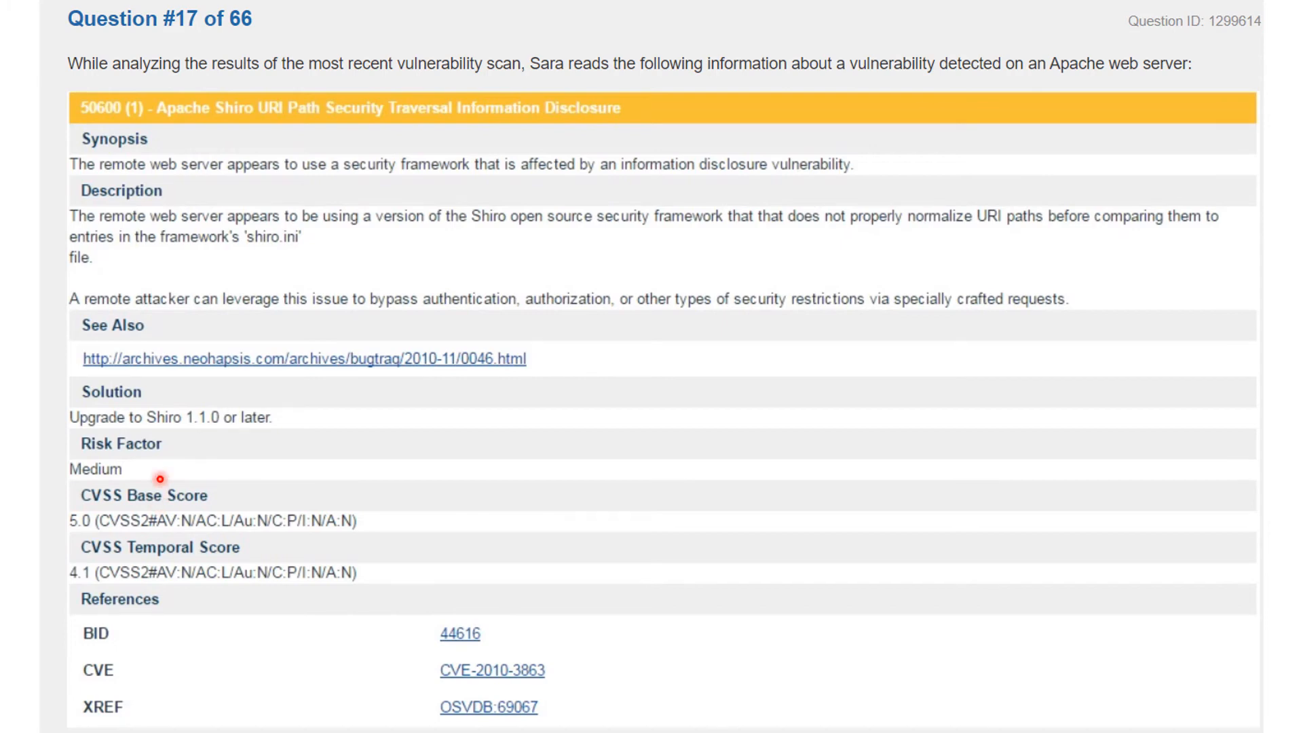
pyautogui.moveTo(192, 164)
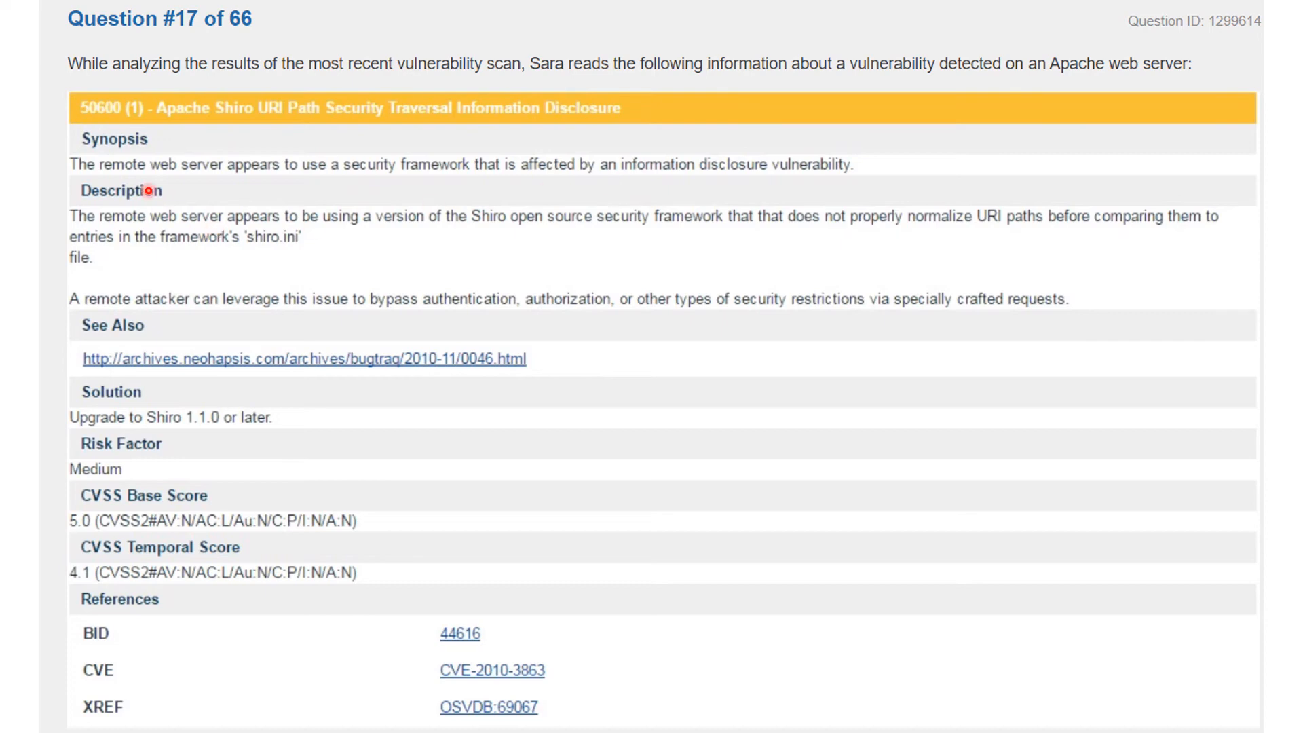
pyautogui.moveTo(117, 546)
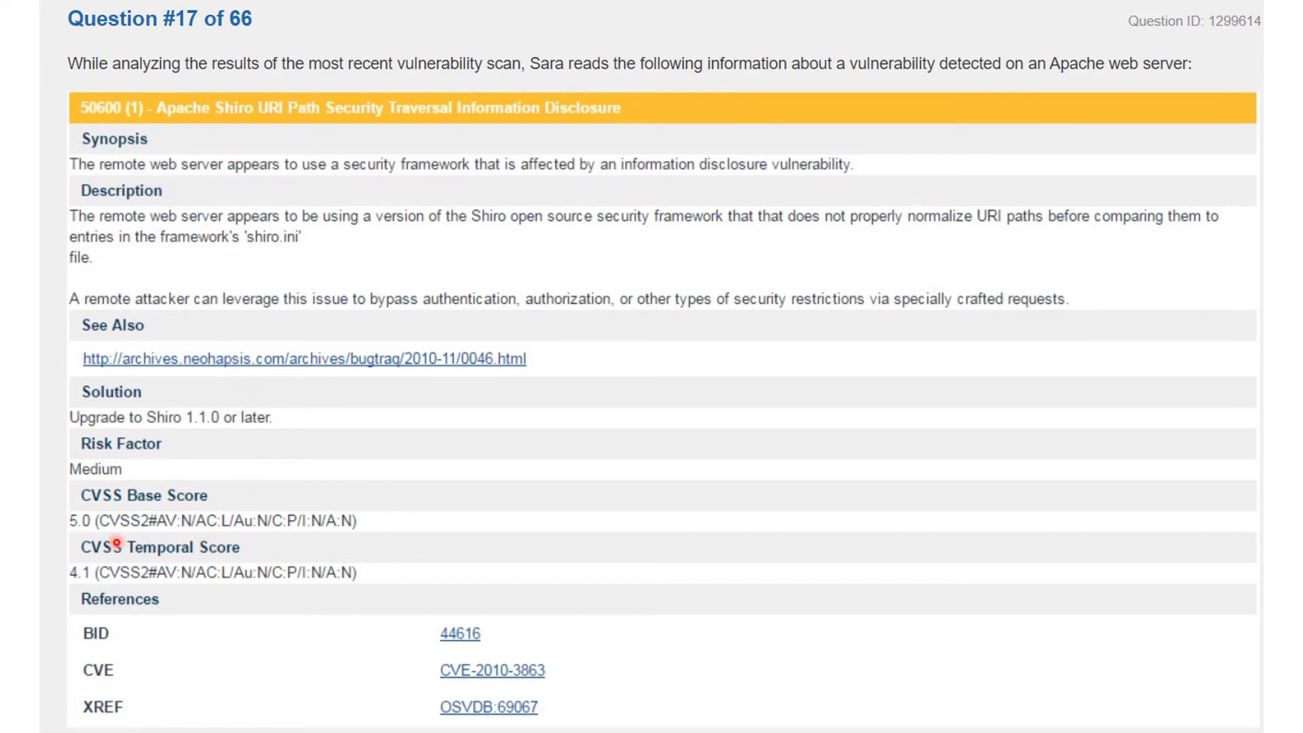
pyautogui.moveTo(109, 536)
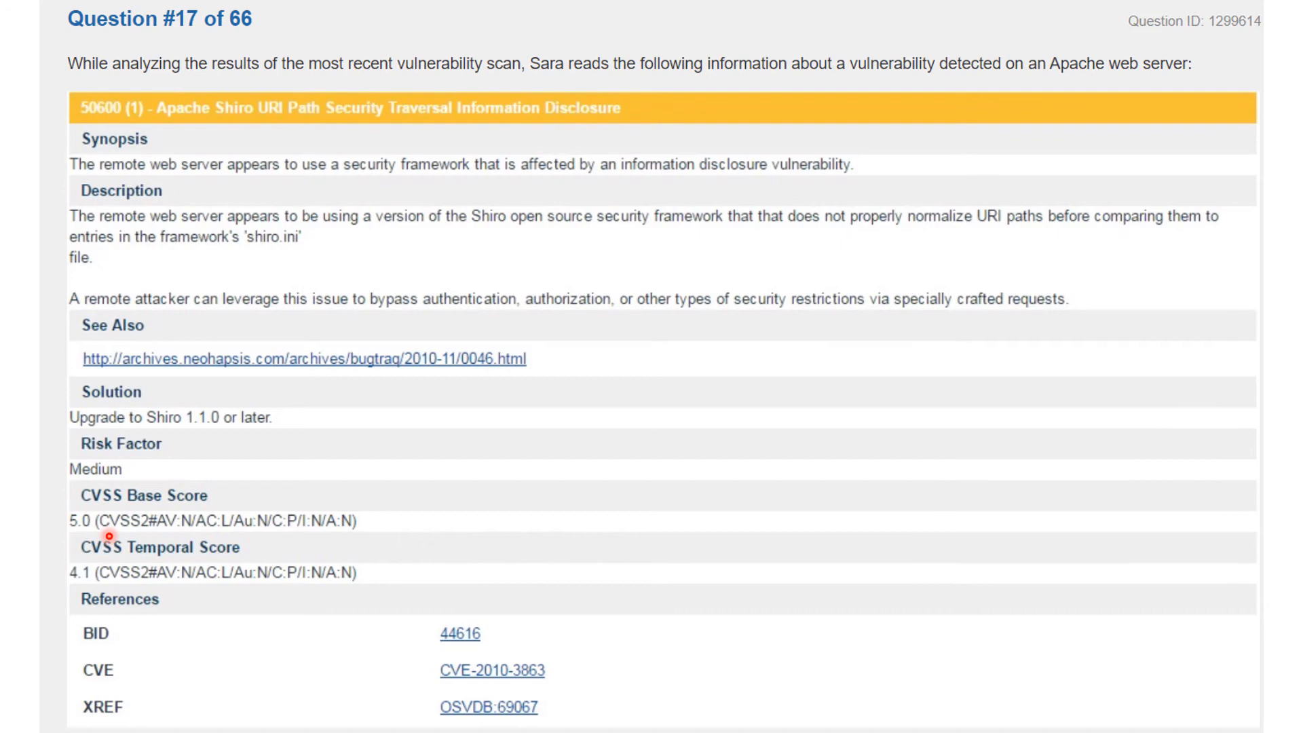
pyautogui.moveTo(167, 532)
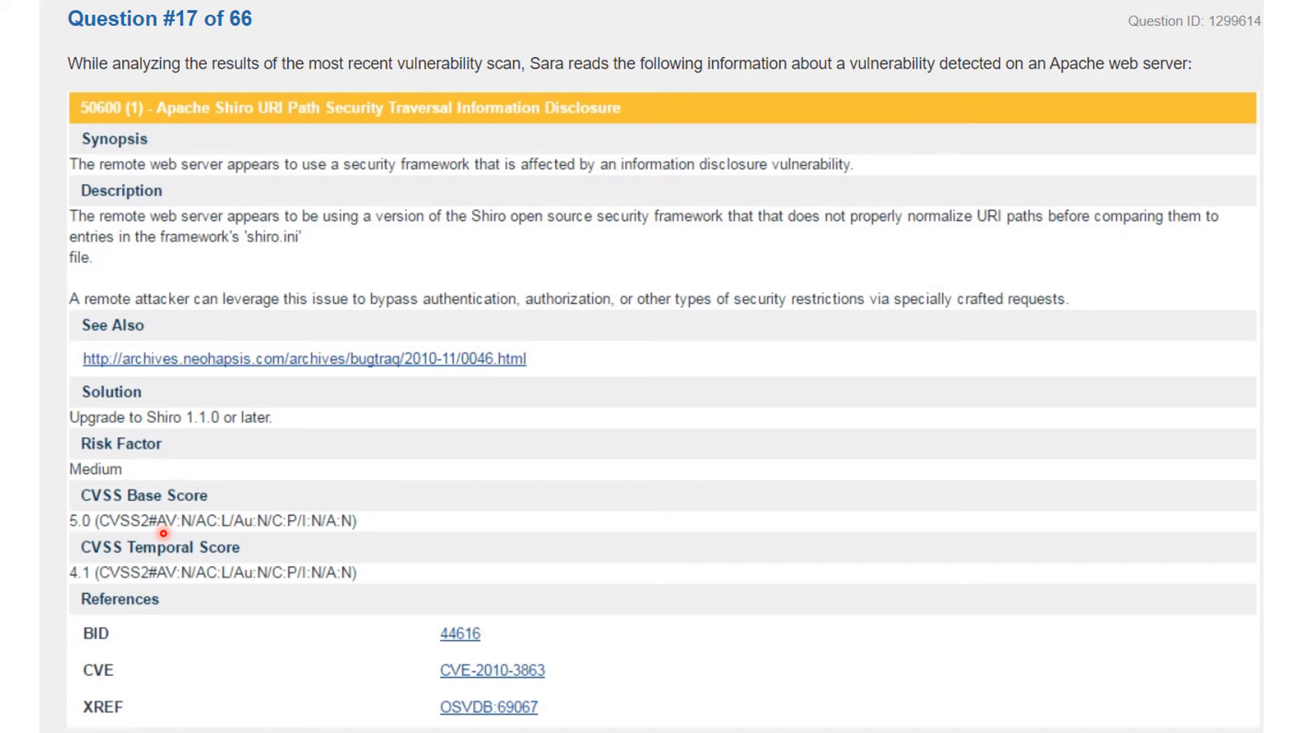
pyautogui.moveTo(186, 534)
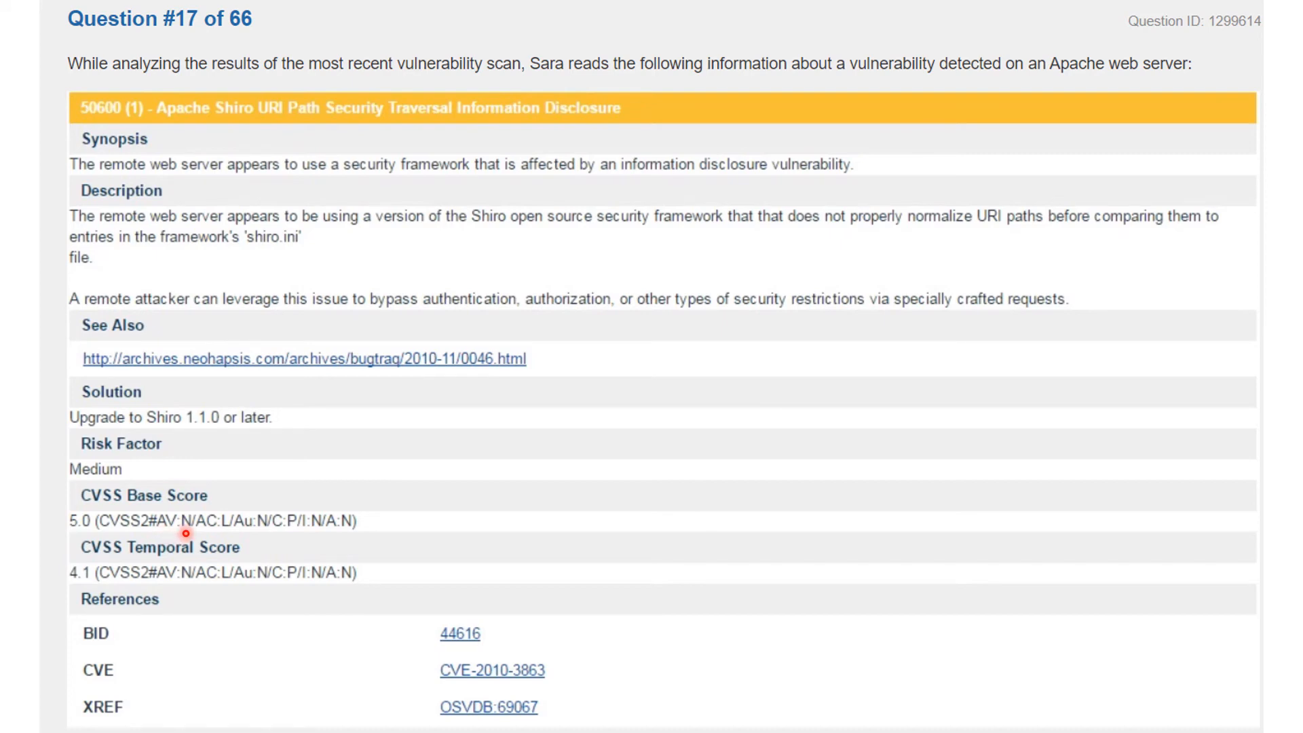
pyautogui.moveTo(207, 532)
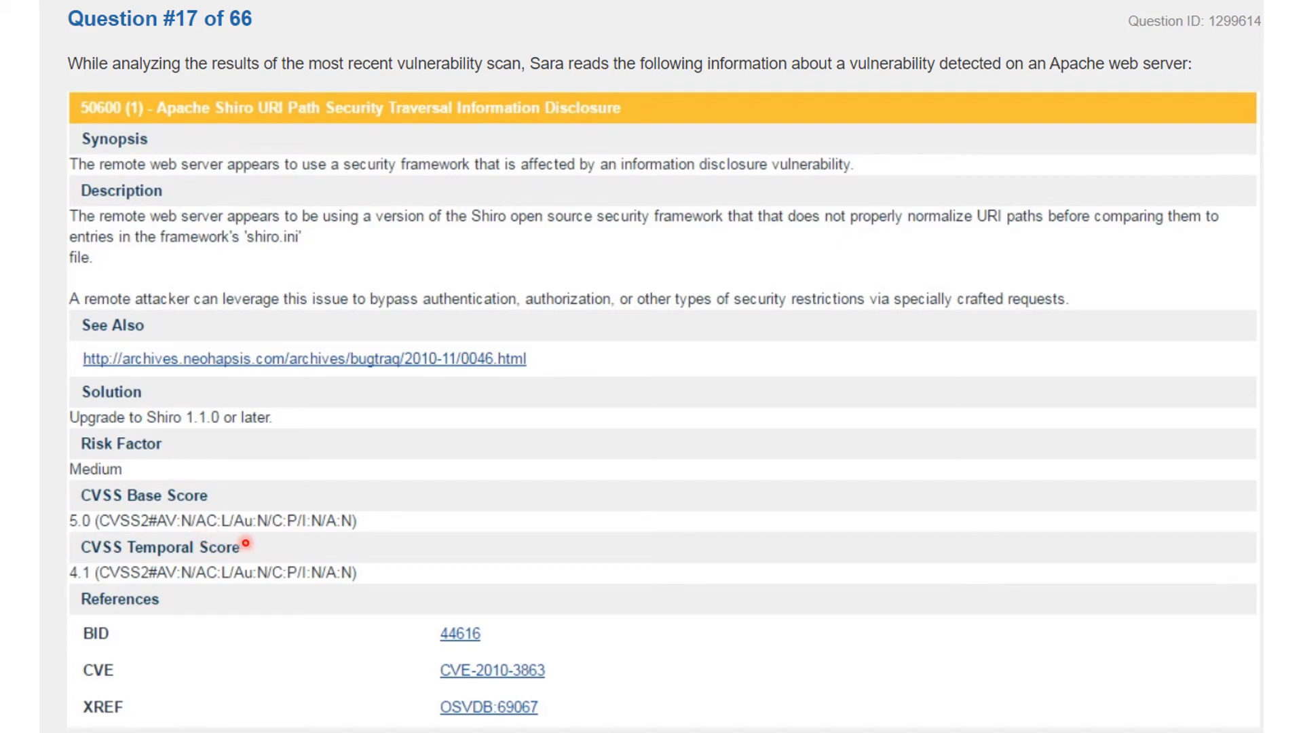
pyautogui.moveTo(259, 536)
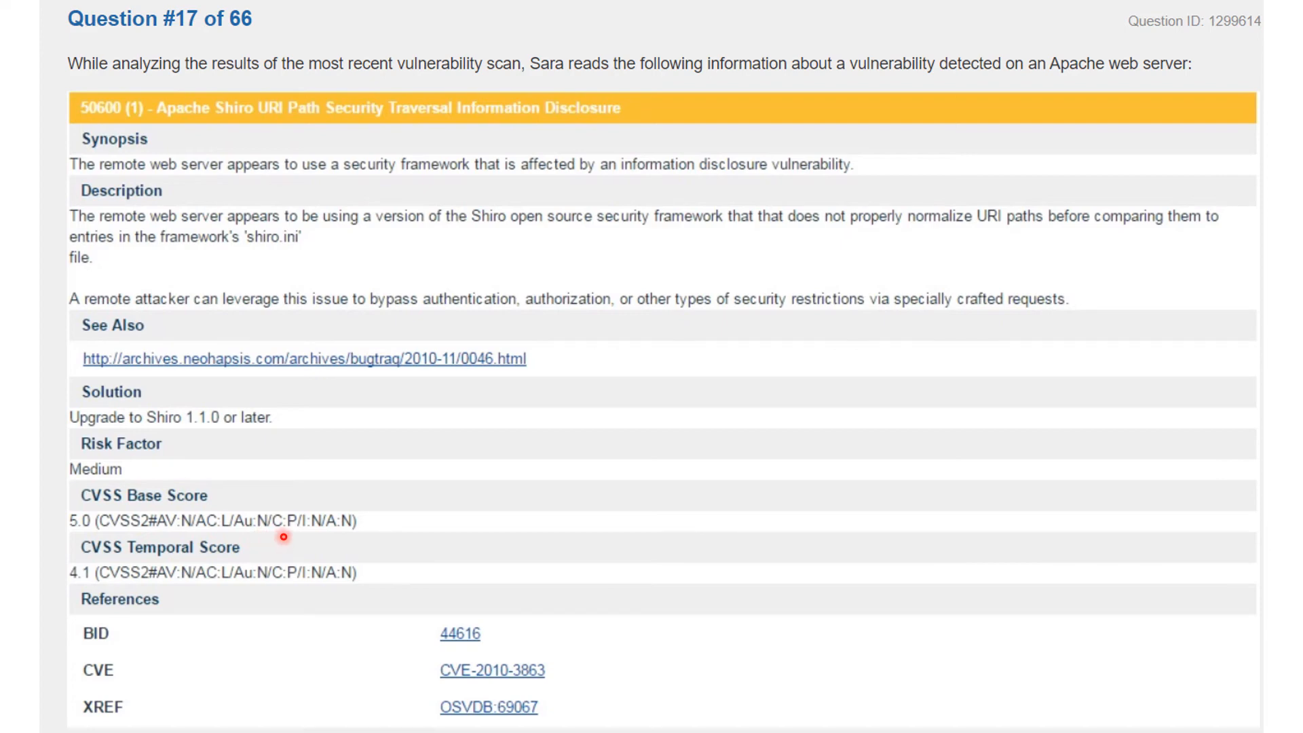
pyautogui.moveTo(353, 534)
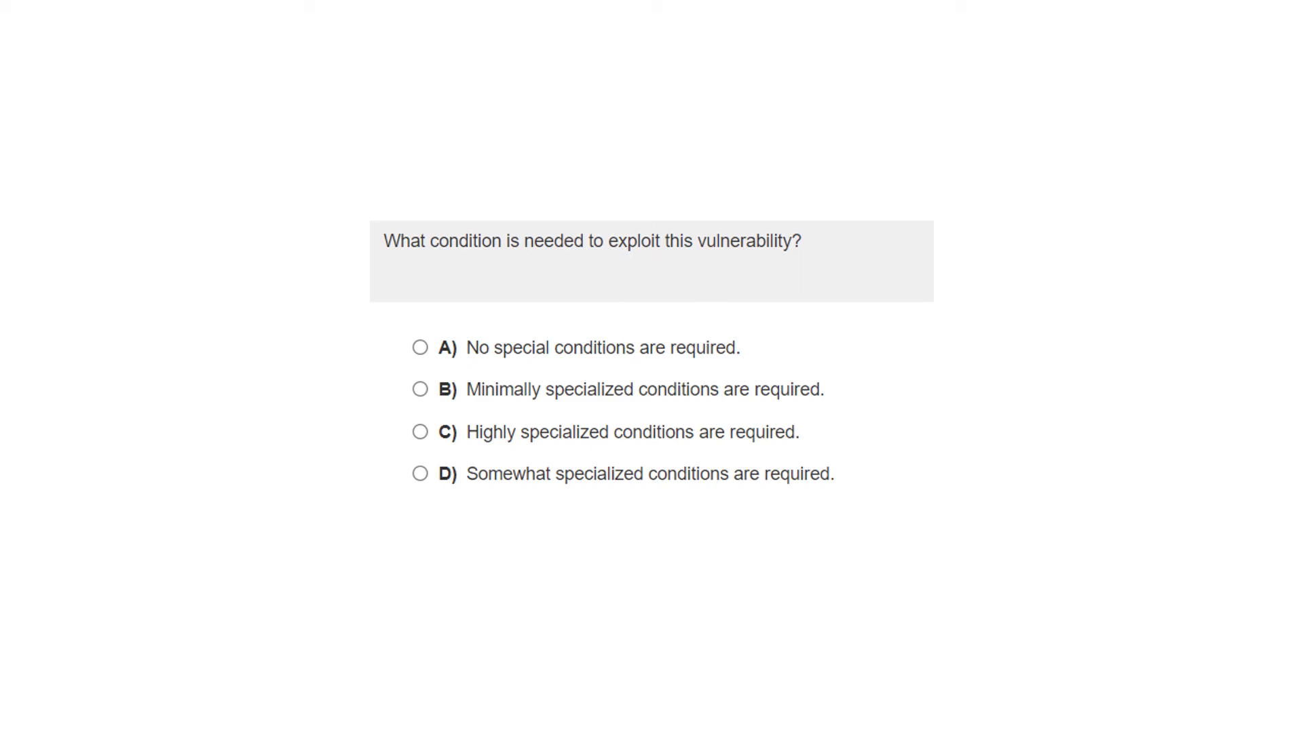
# Choose the 'no special conditions' answer for Question 17, revealing the Low Access Complexity explanation.
pyautogui.click(421, 346)
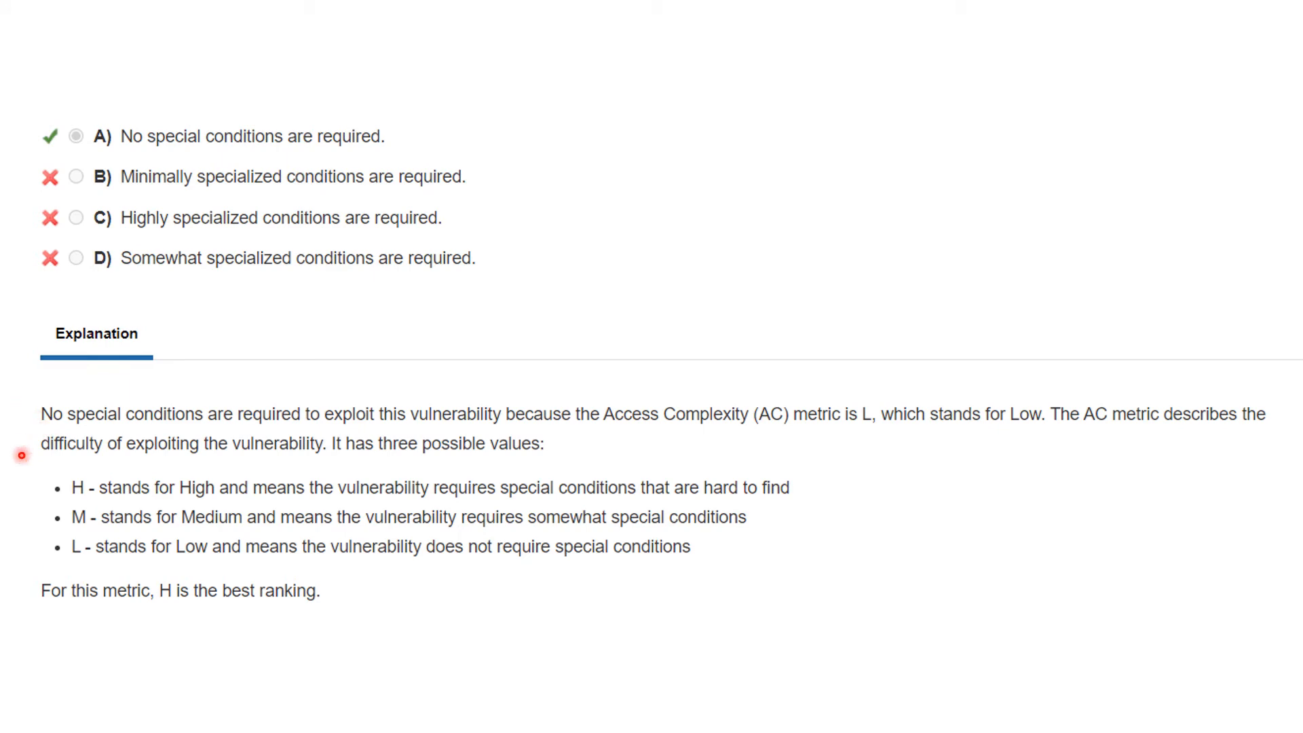
pyautogui.moveTo(25, 470)
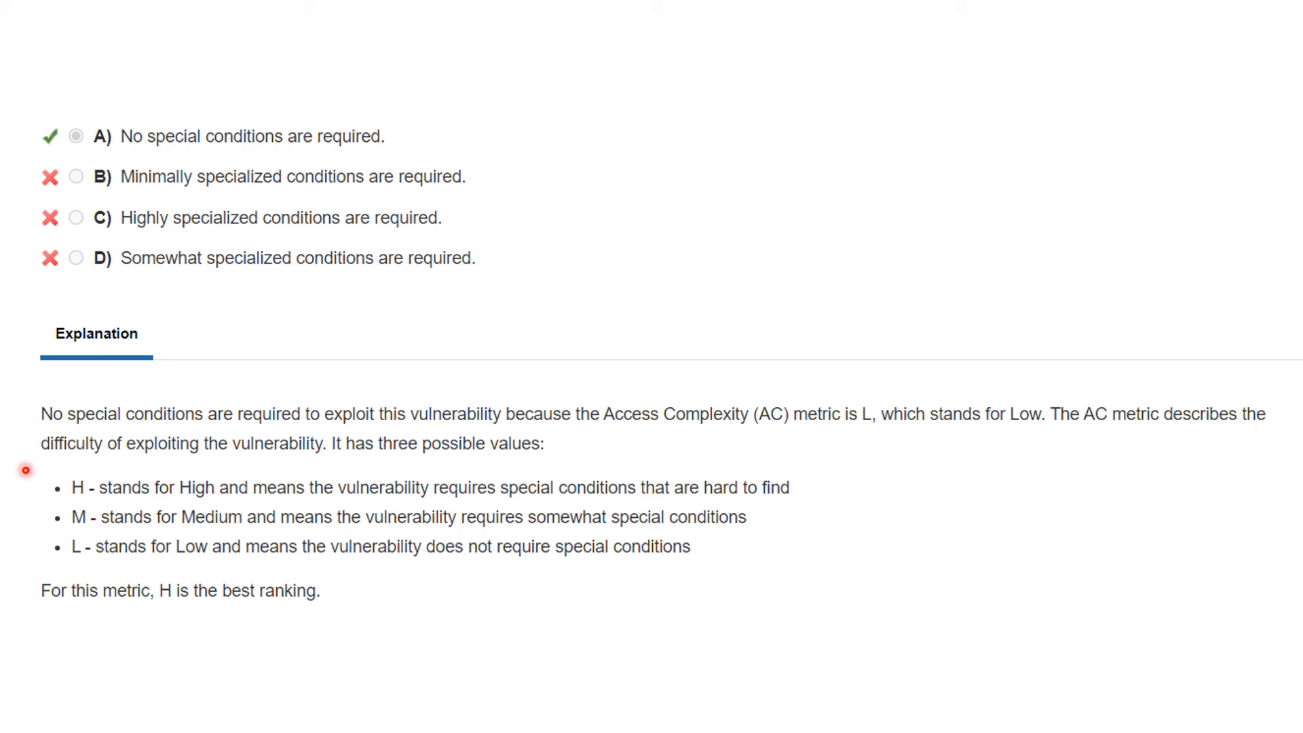
pyautogui.moveTo(651, 440)
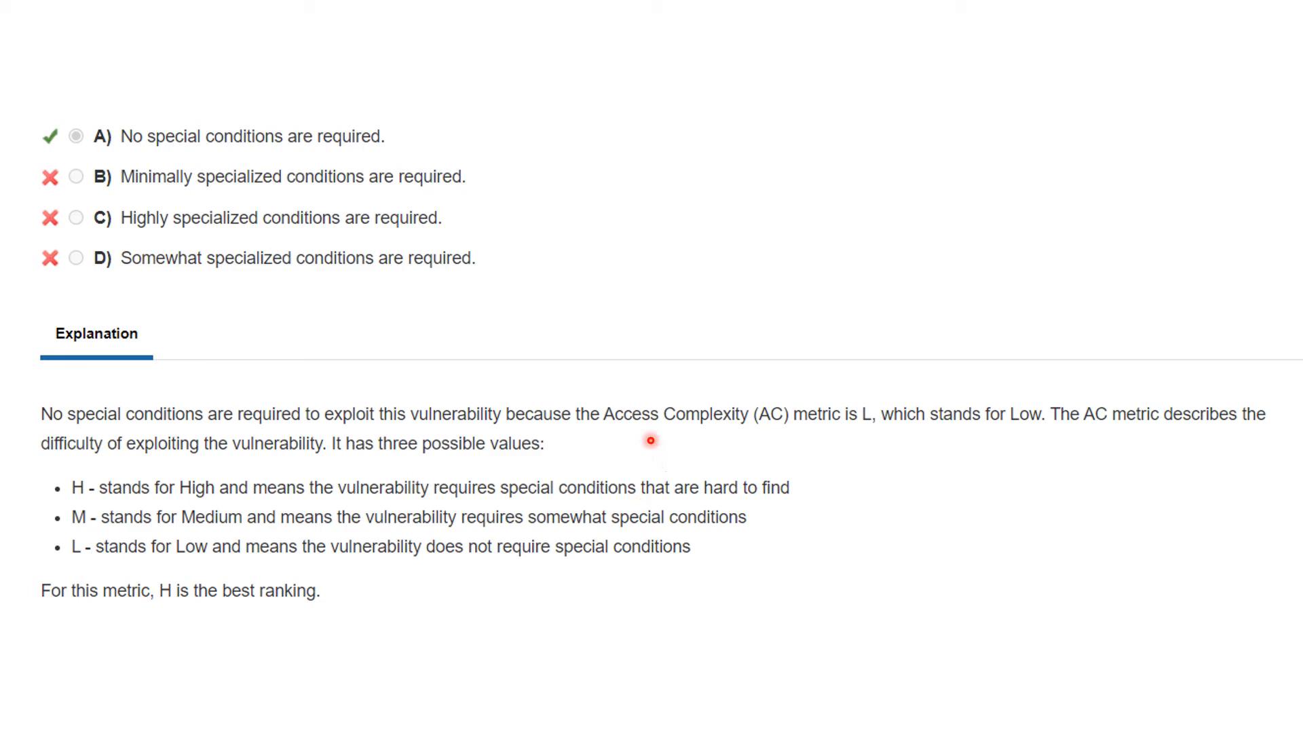
pyautogui.moveTo(850, 459)
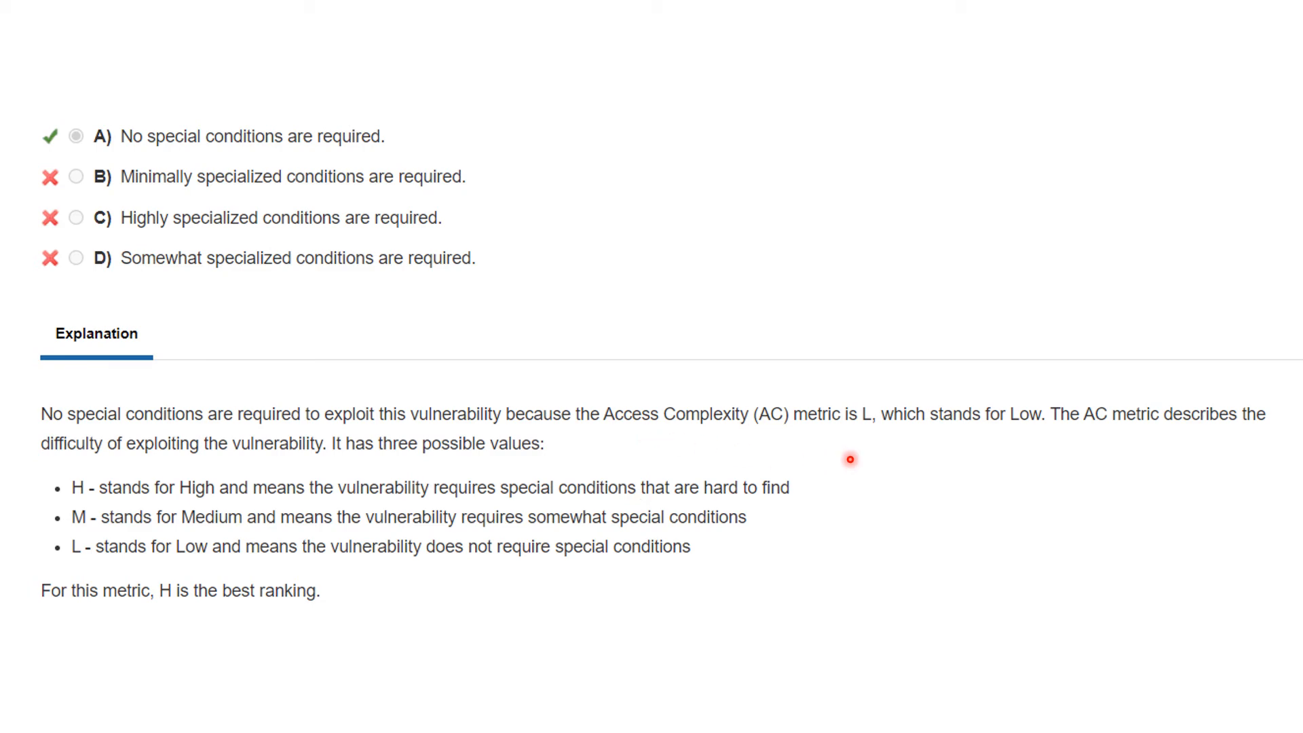
pyautogui.moveTo(862, 440)
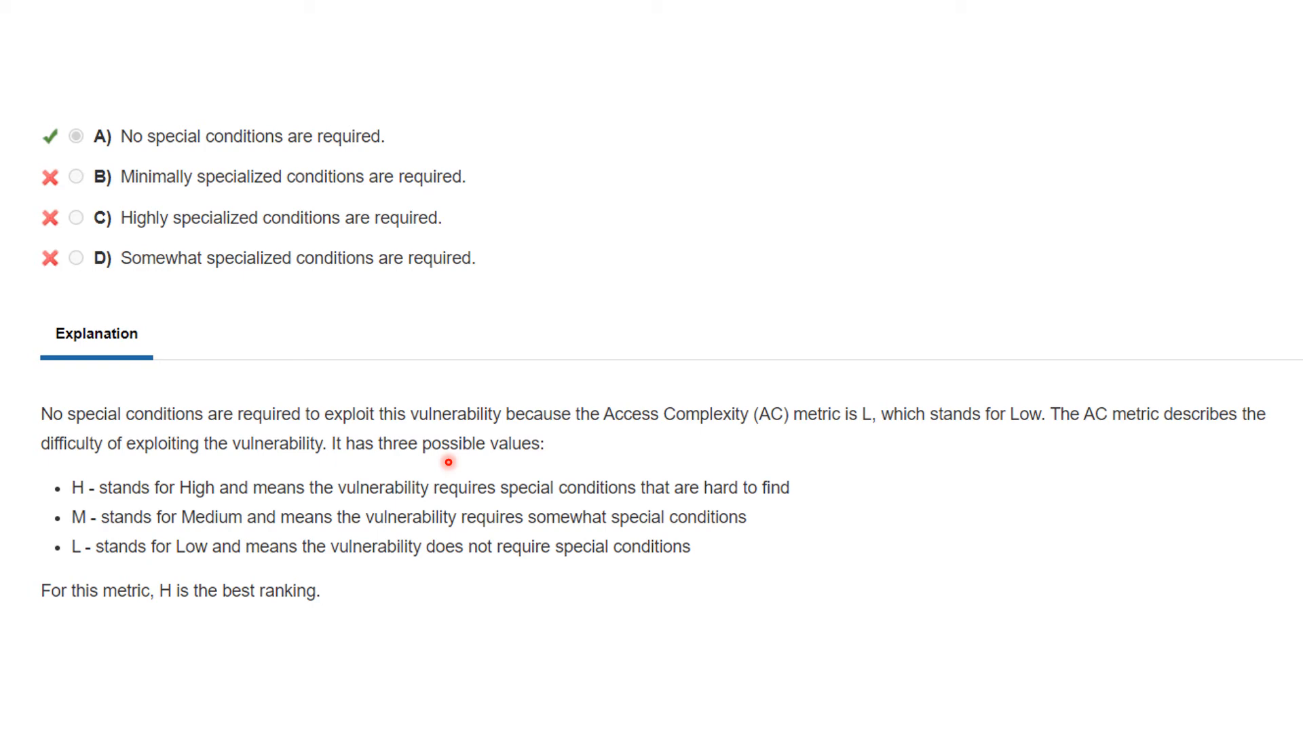
pyautogui.moveTo(87, 498)
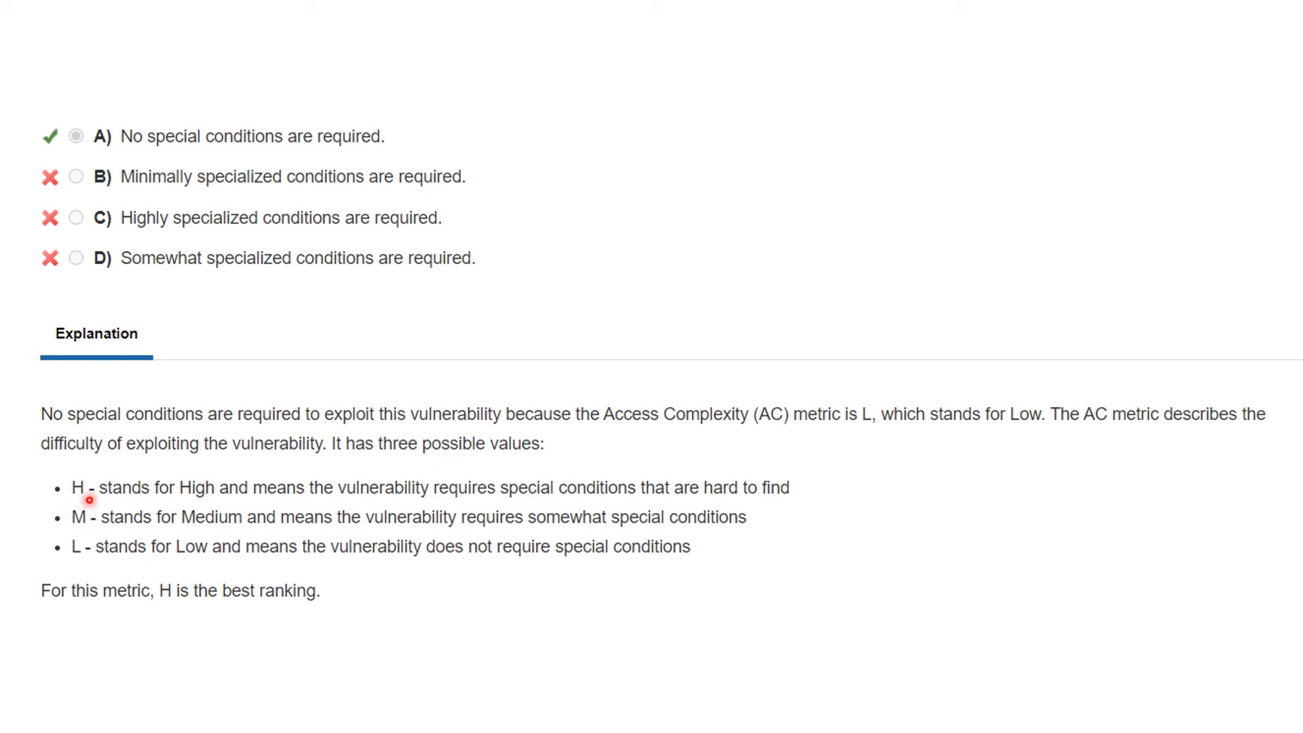
pyautogui.moveTo(128, 491)
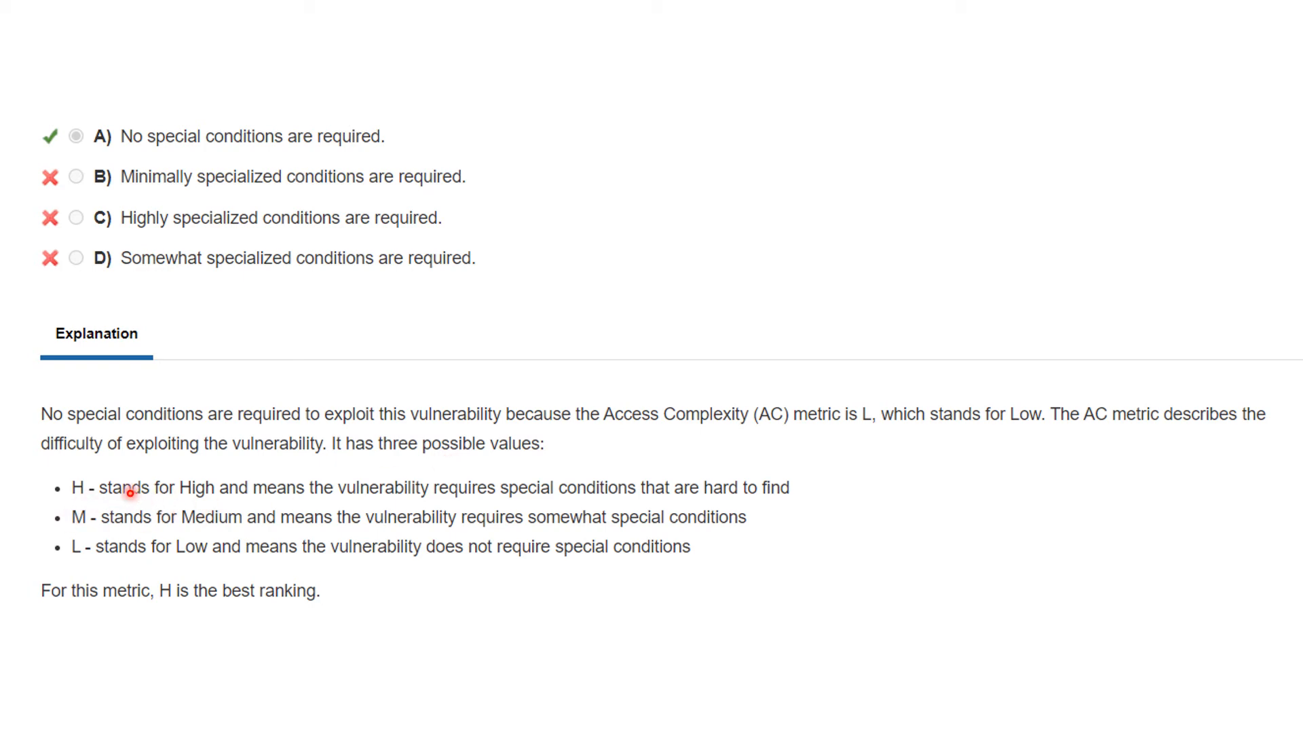
pyautogui.moveTo(545, 509)
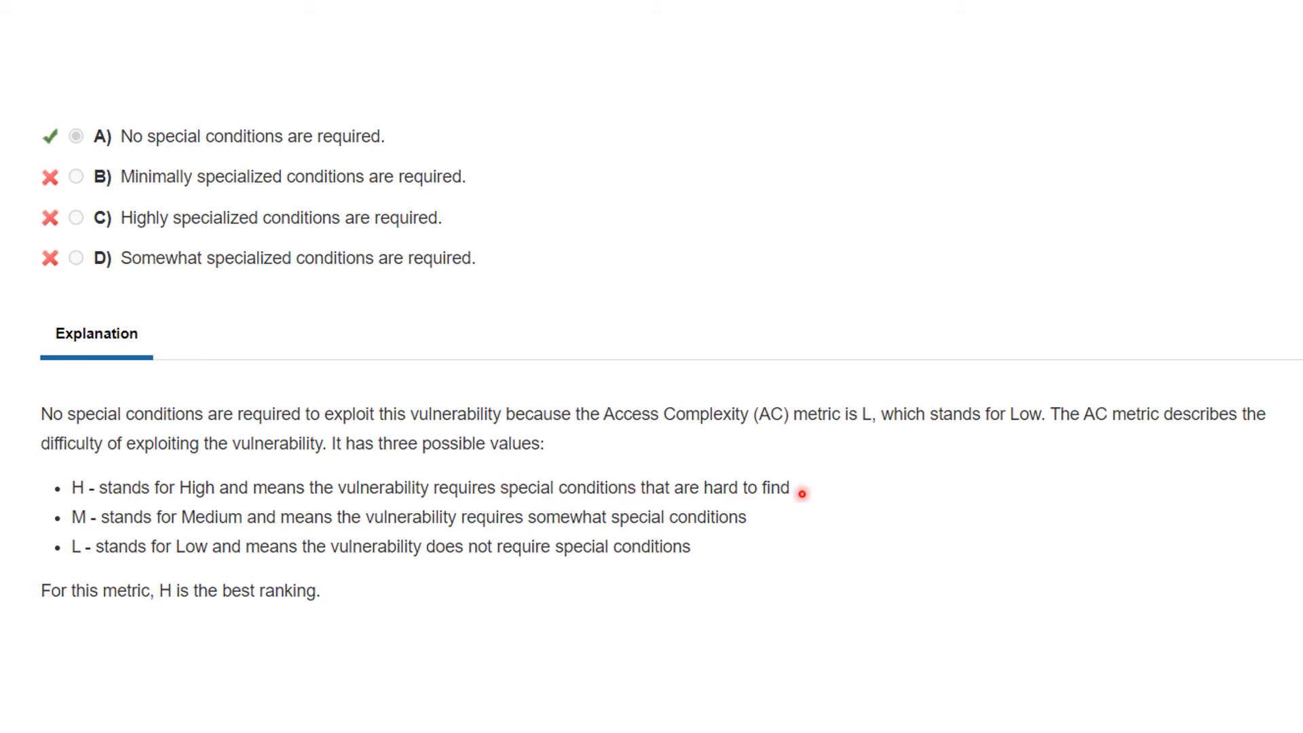
pyautogui.moveTo(221, 521)
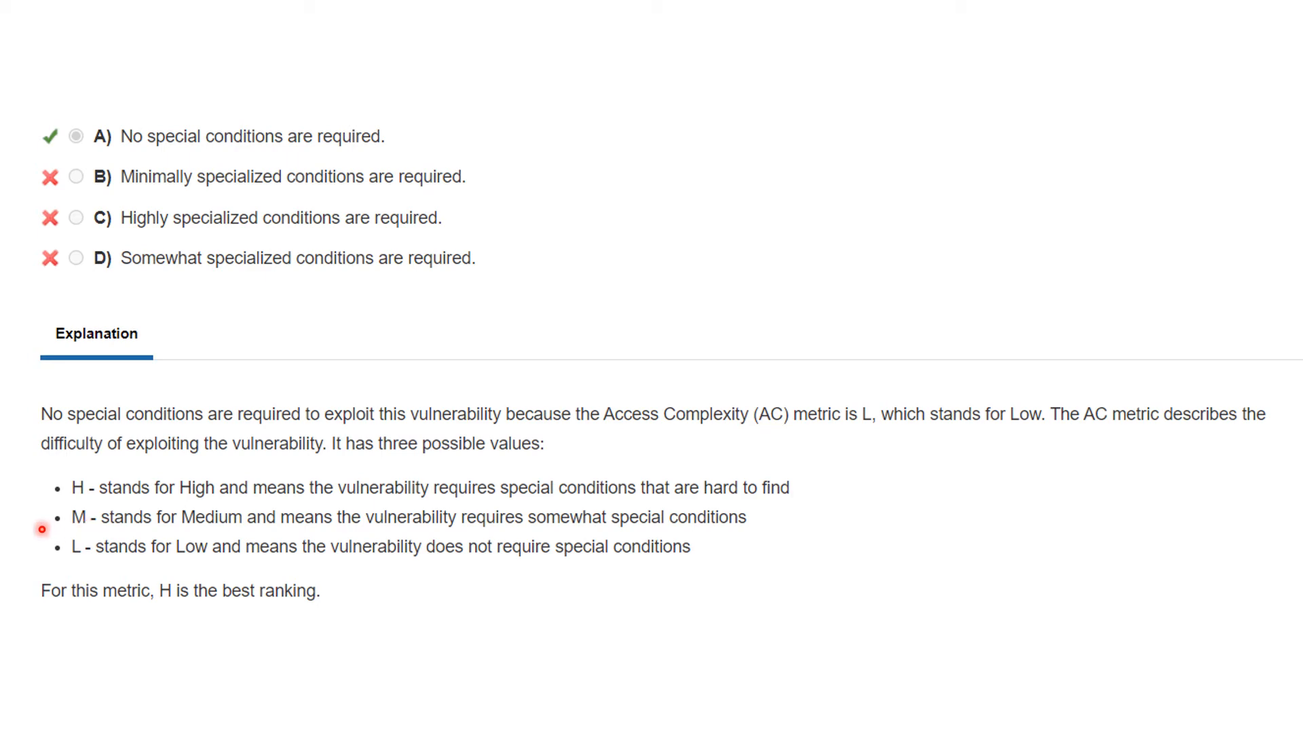
pyautogui.moveTo(109, 571)
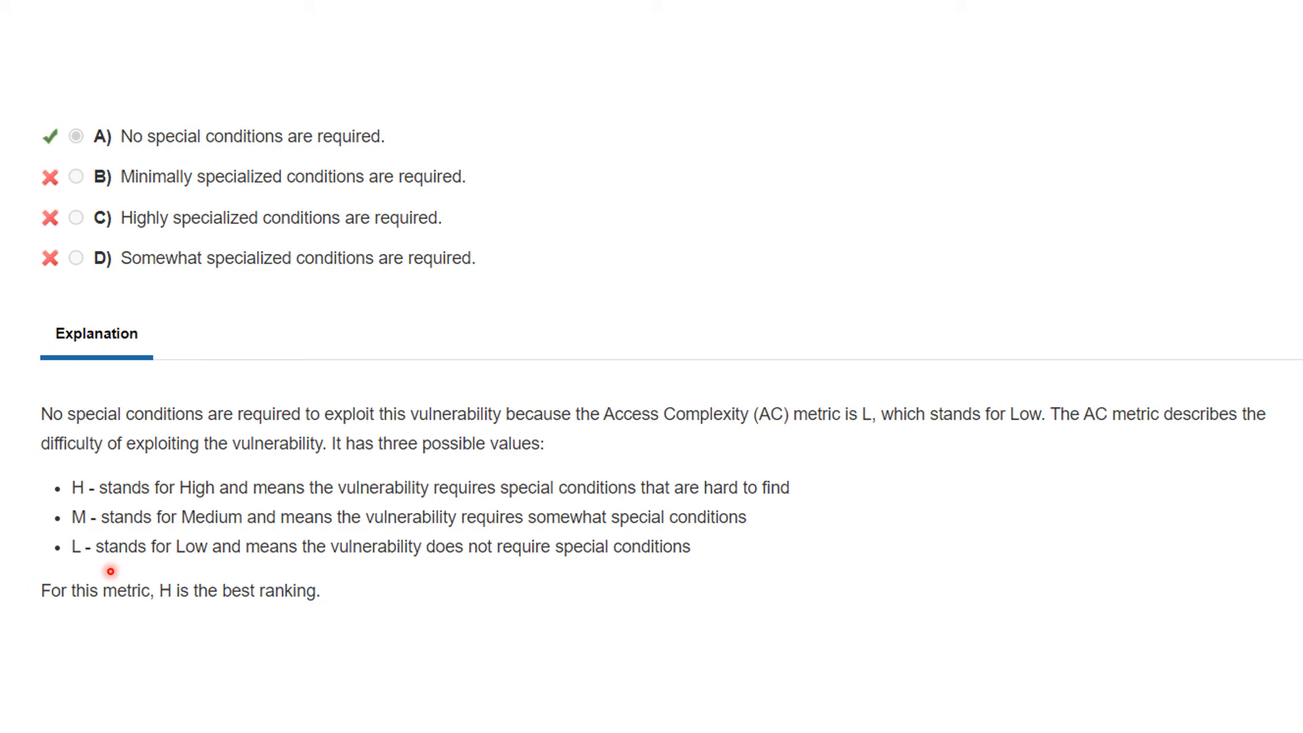
pyautogui.moveTo(87, 567)
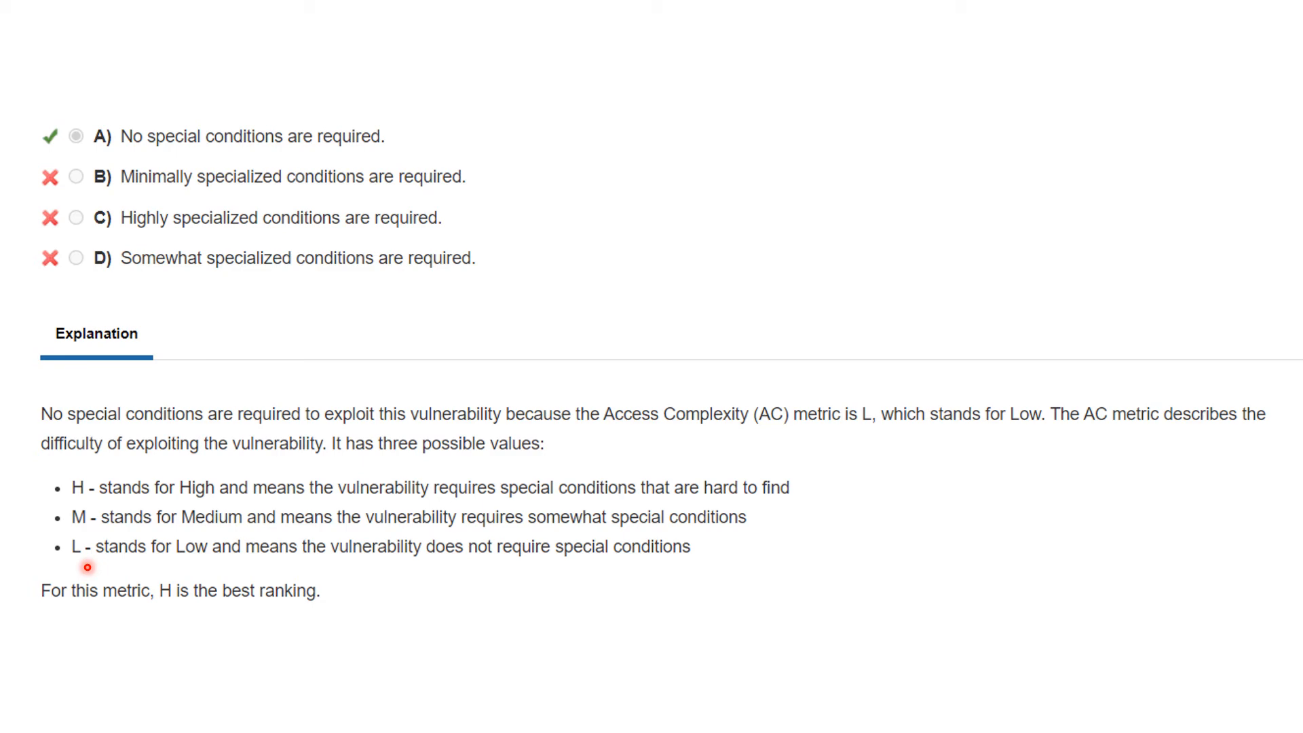
pyautogui.moveTo(39, 620)
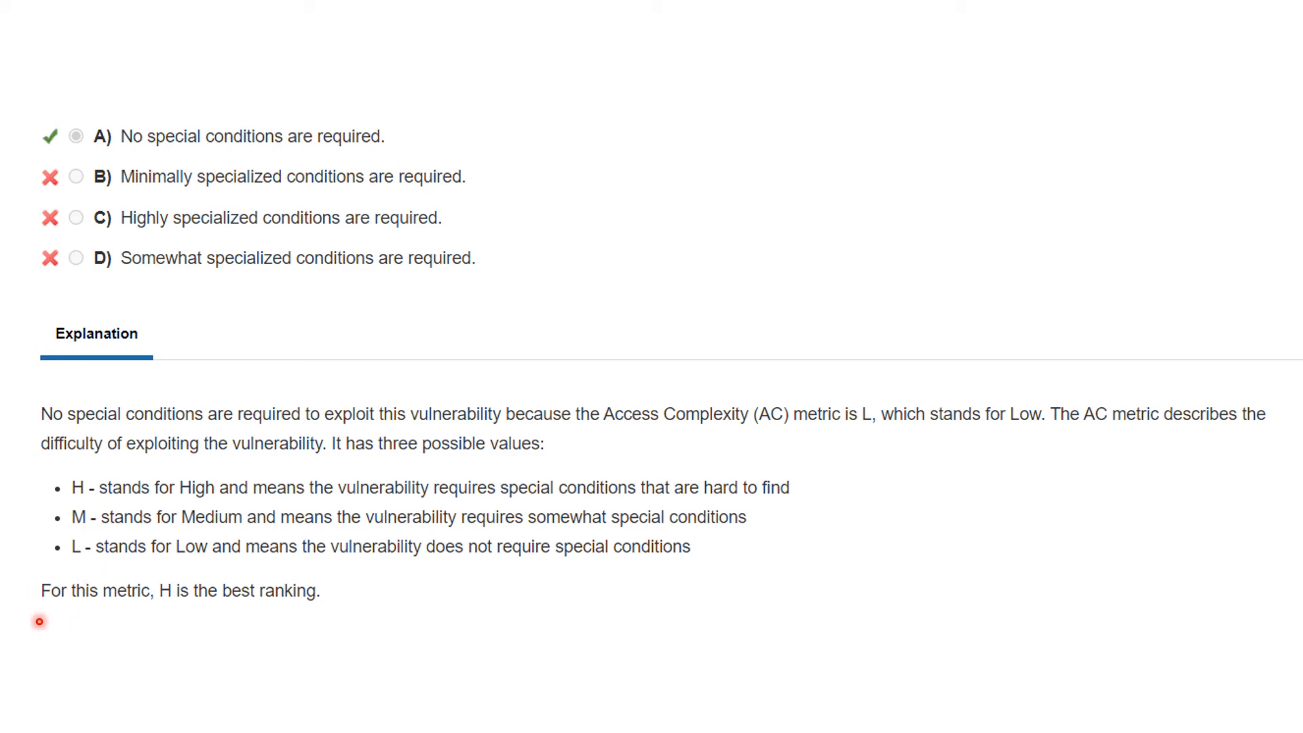
pyautogui.moveTo(149, 615)
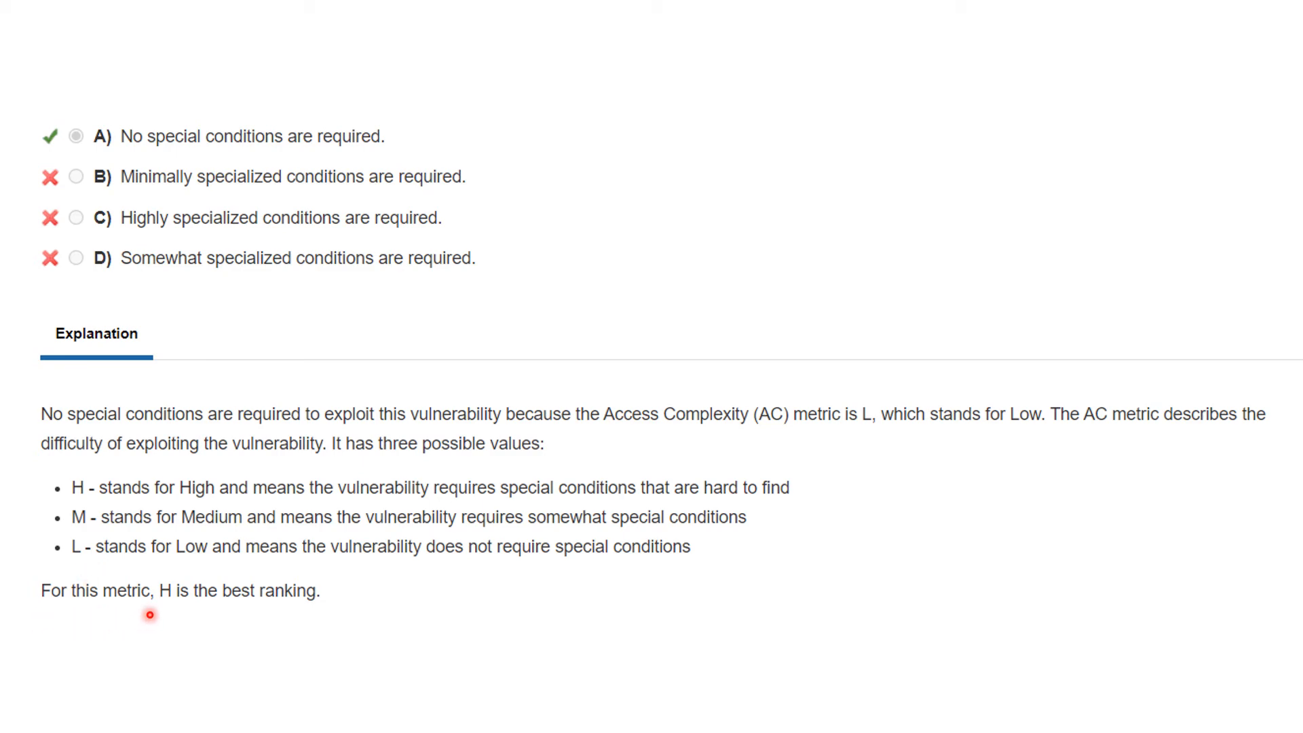
pyautogui.moveTo(271, 614)
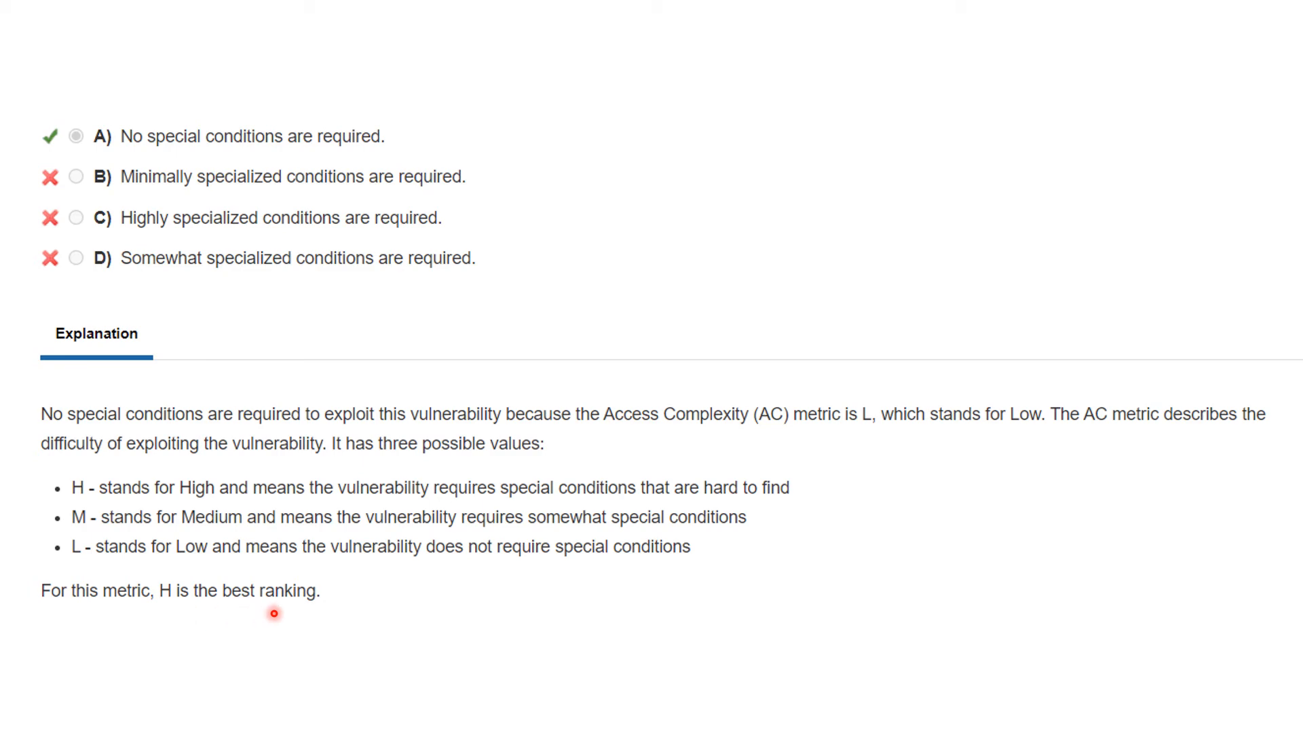
pyautogui.moveTo(231, 495)
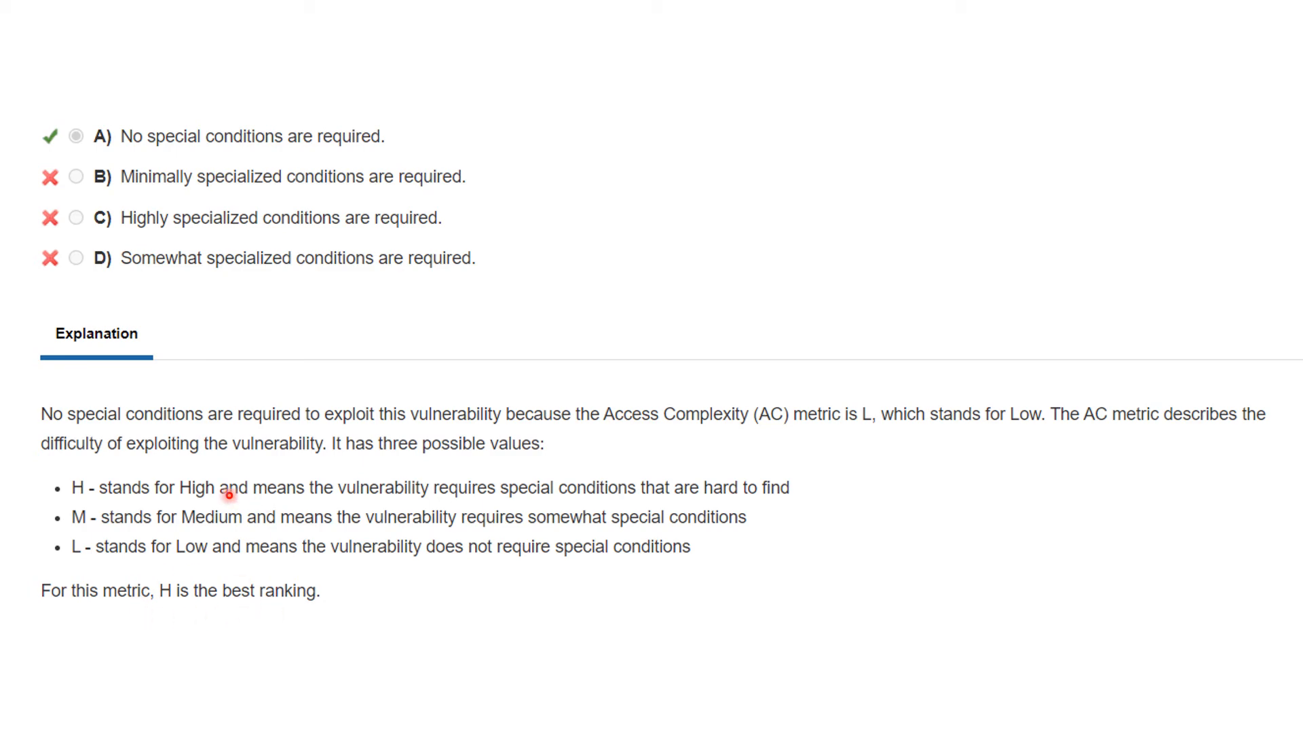
pyautogui.moveTo(175, 614)
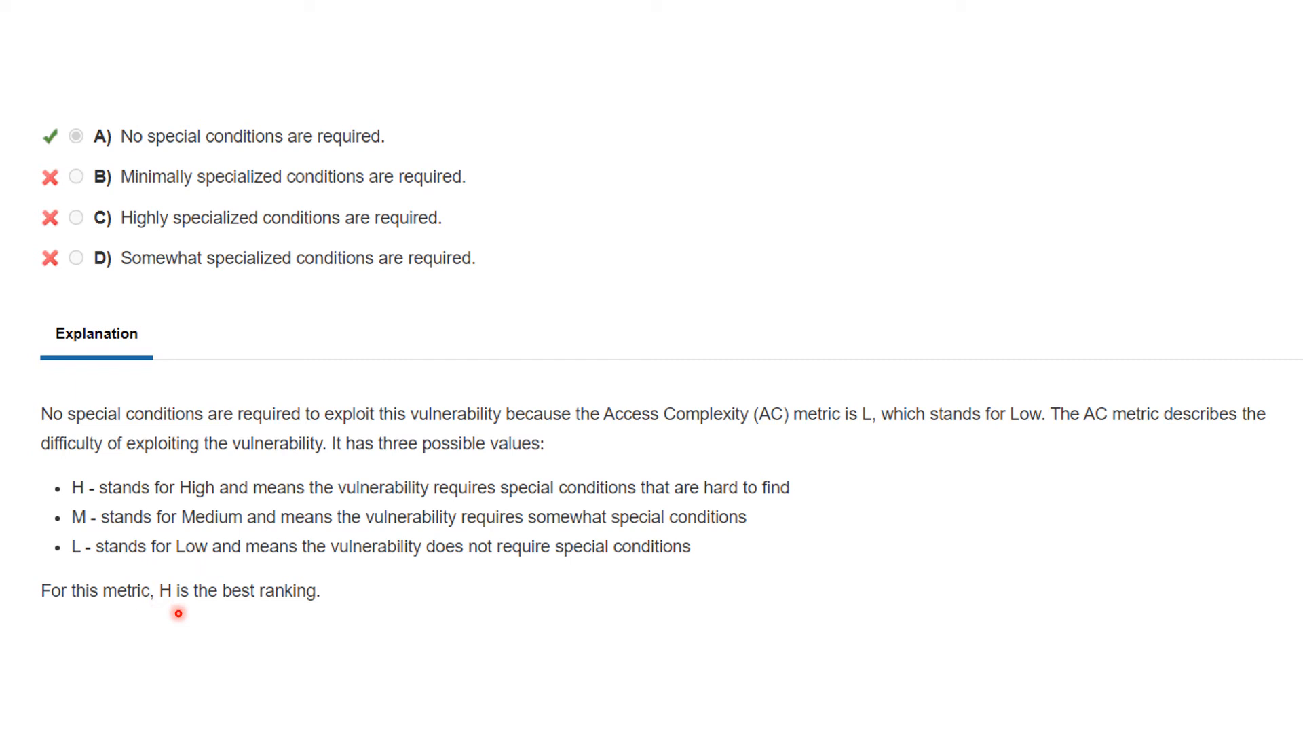
pyautogui.moveTo(161, 608)
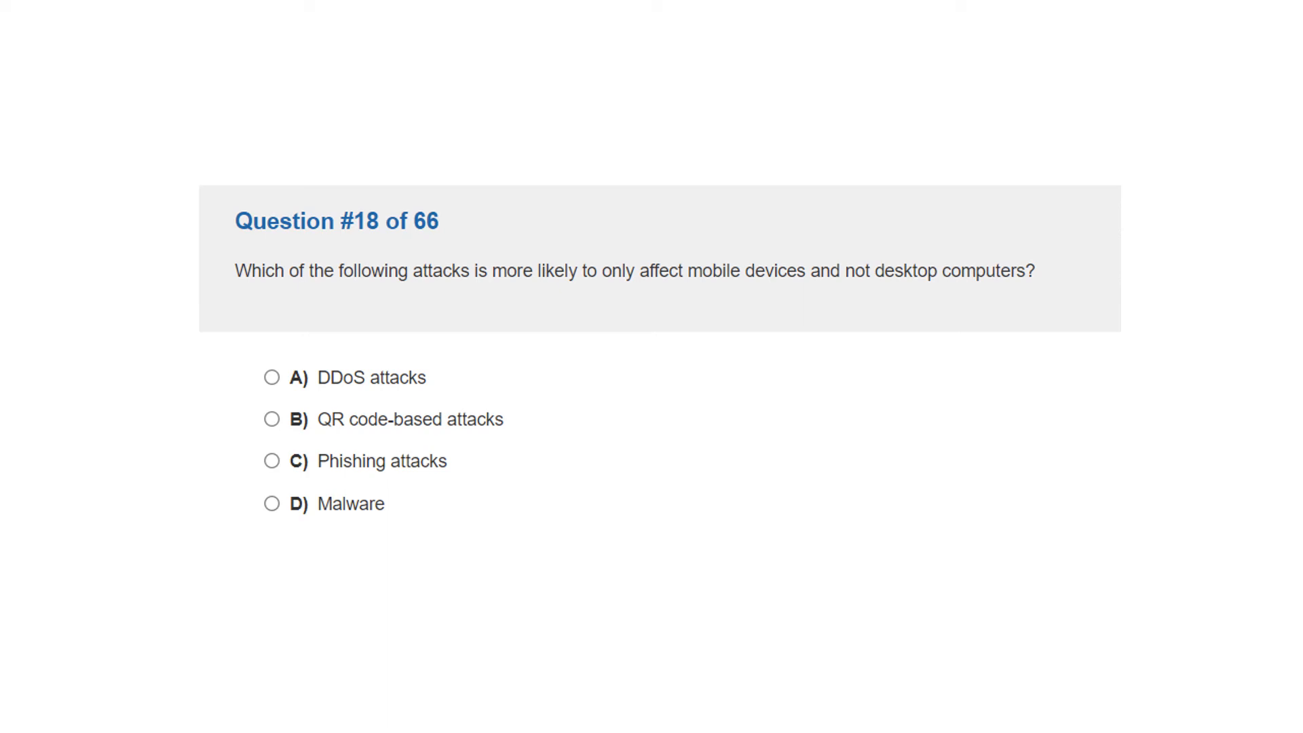
# Advance from Question 18 on mobile-only attacks to Question 19's CVSS2 breakdown.
pyautogui.click(273, 418)
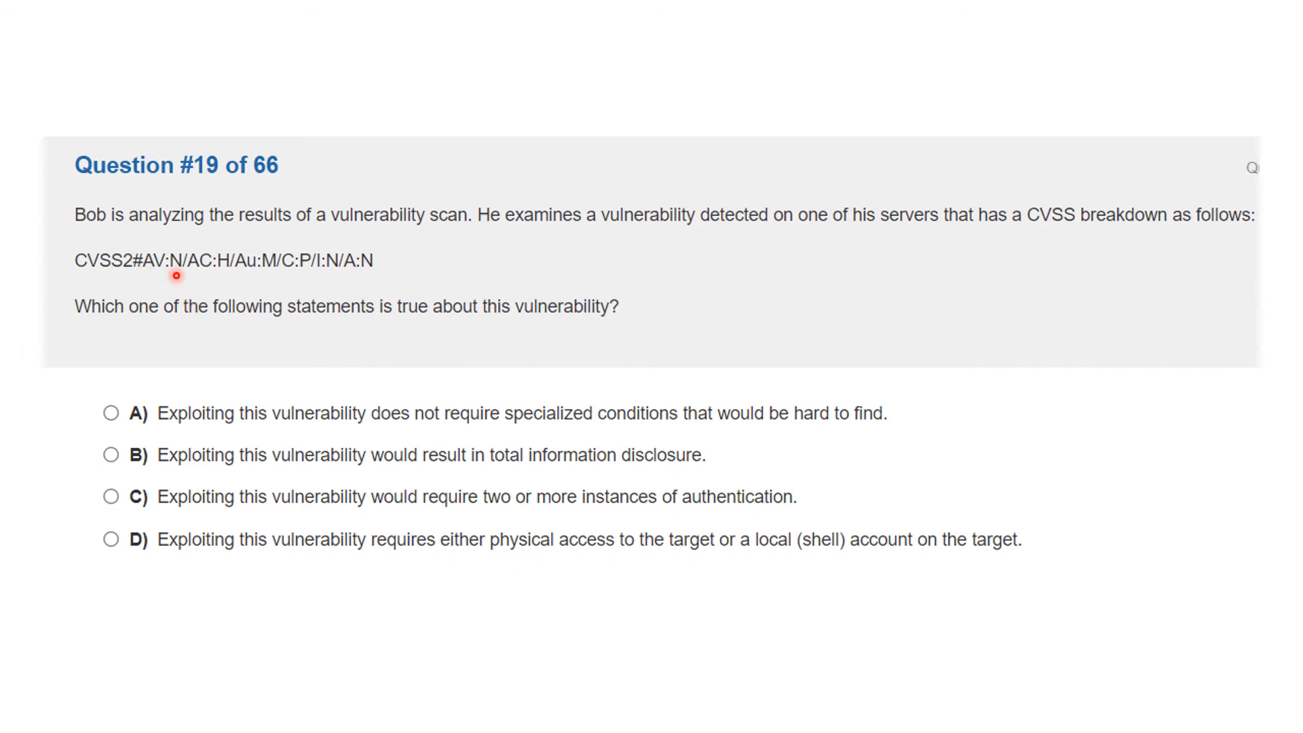
pyautogui.moveTo(201, 277)
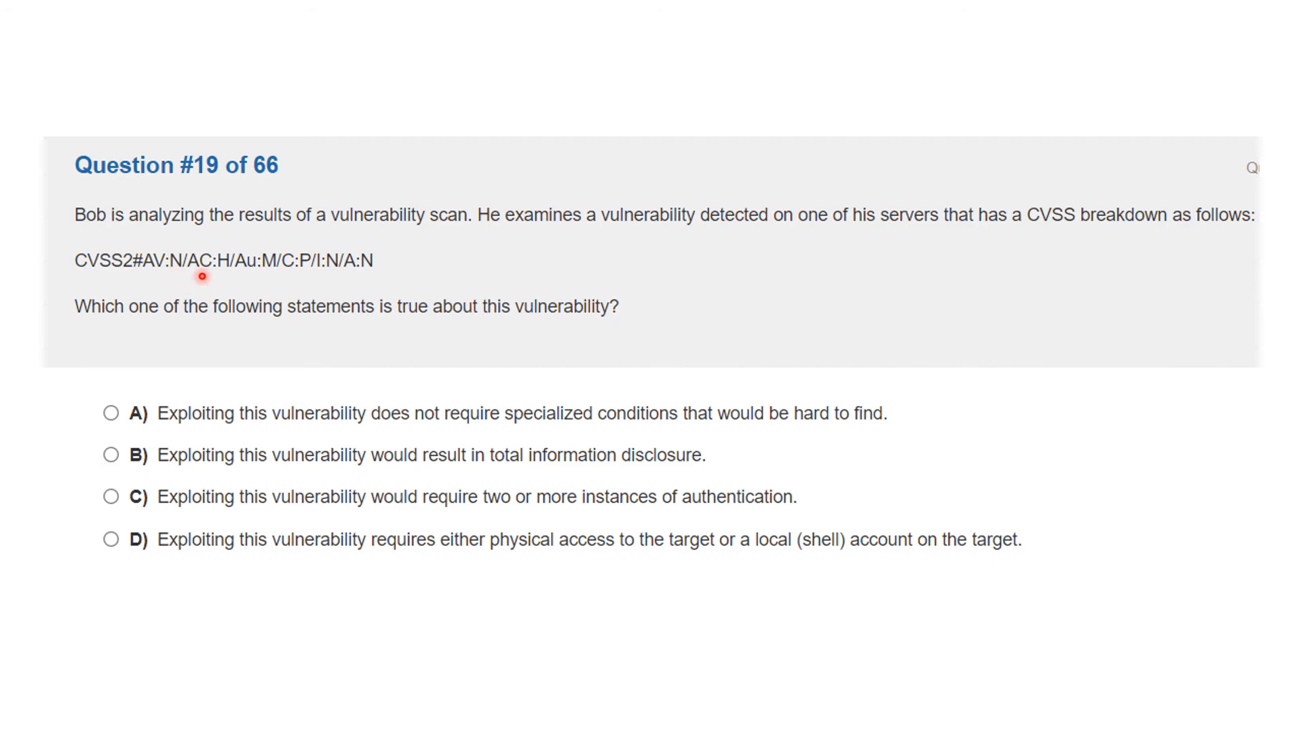
pyautogui.moveTo(246, 292)
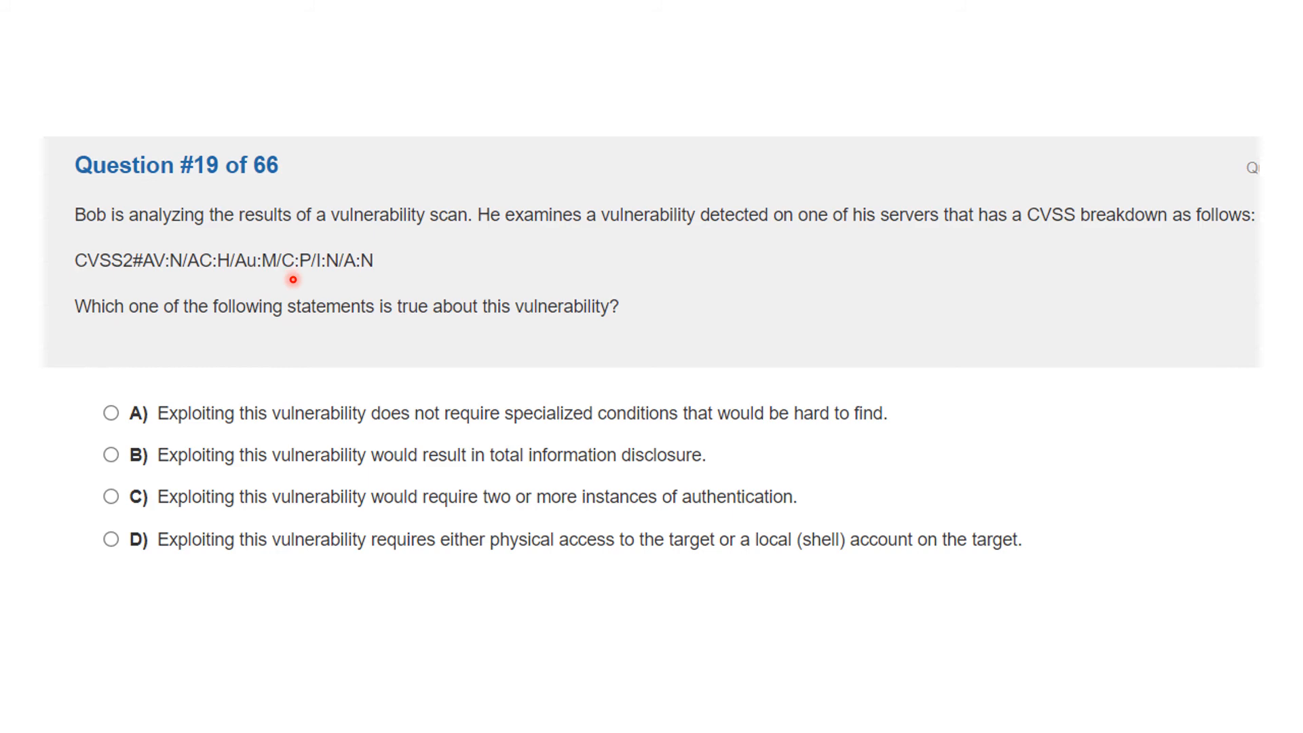
pyautogui.moveTo(323, 280)
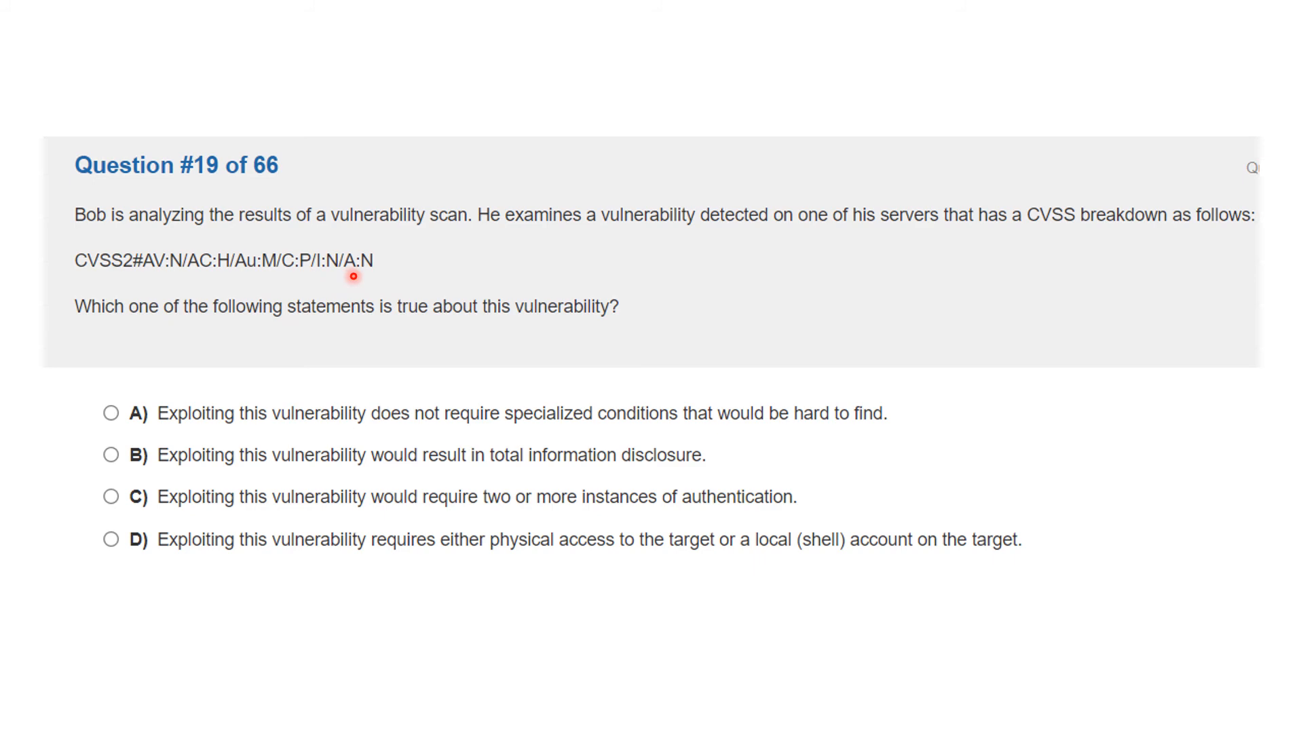
pyautogui.moveTo(369, 273)
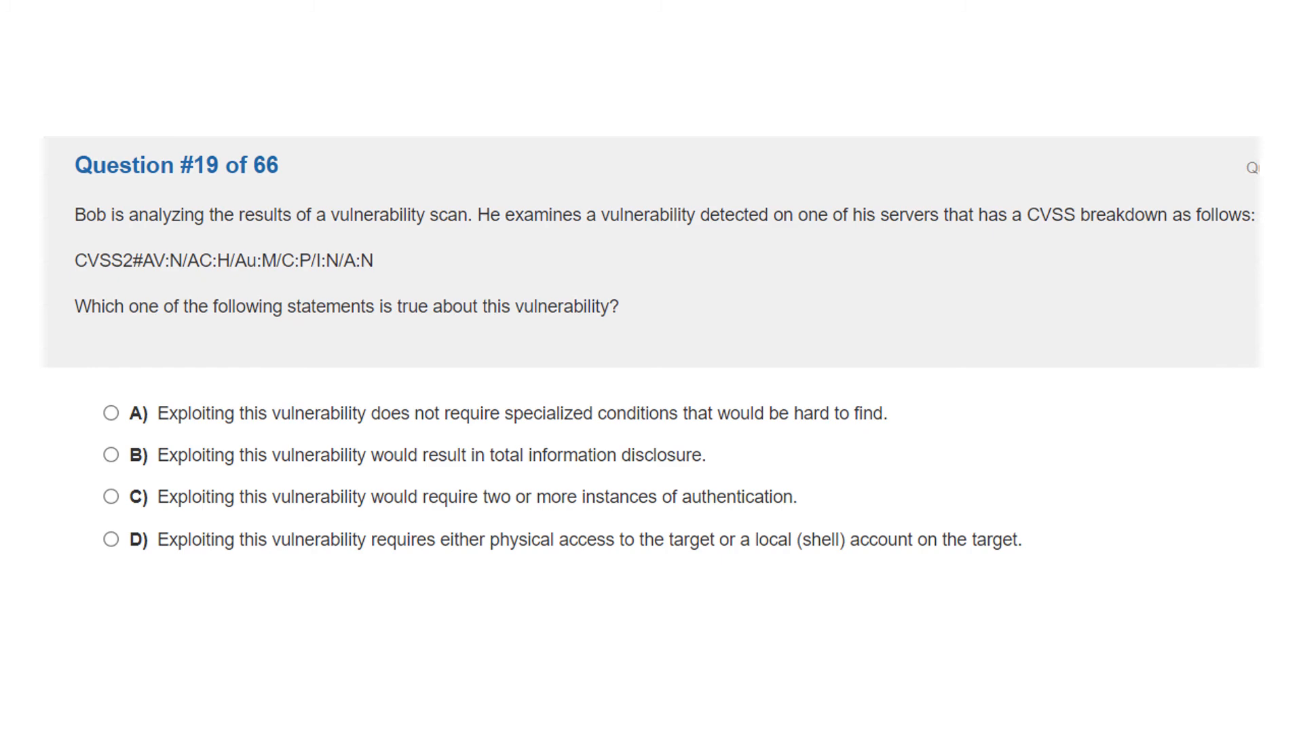
# Reveal Question 19's answer C, two or more authentications, with the Multiple Authentication explanation.
pyautogui.click(112, 497)
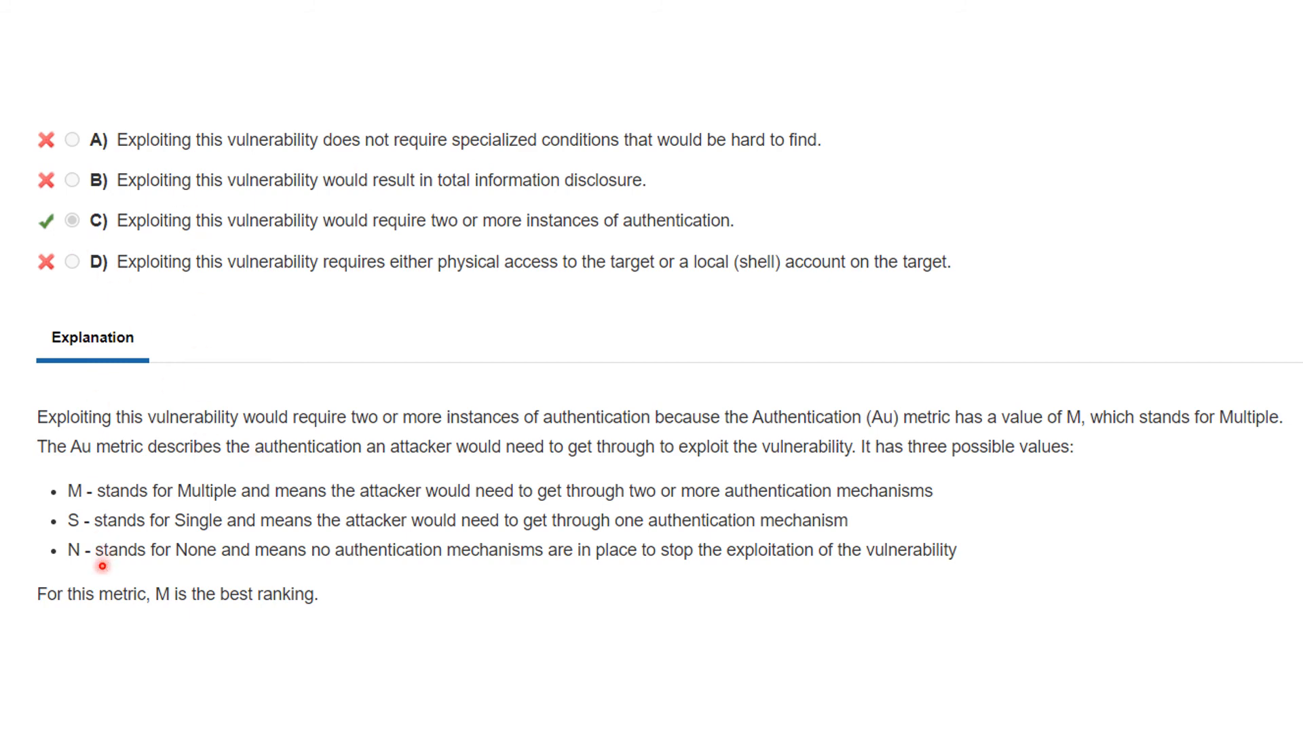
pyautogui.moveTo(104, 542)
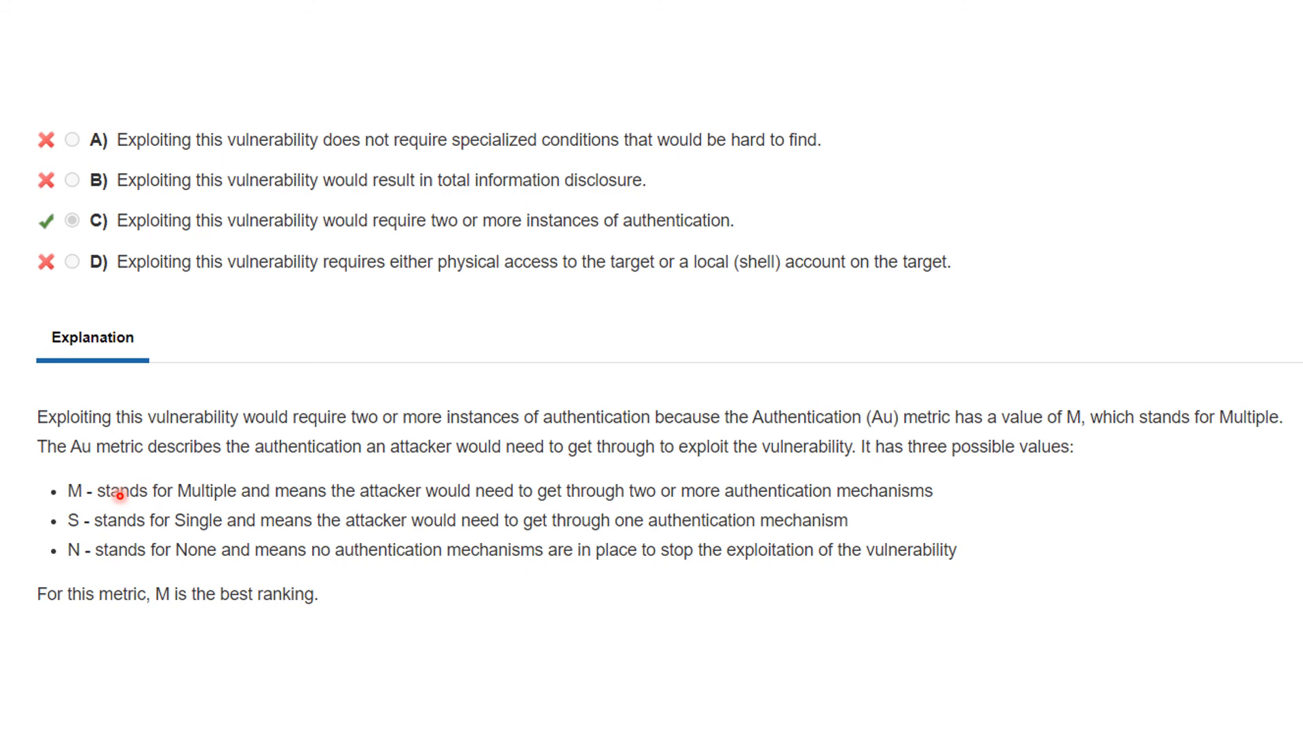
pyautogui.moveTo(157, 510)
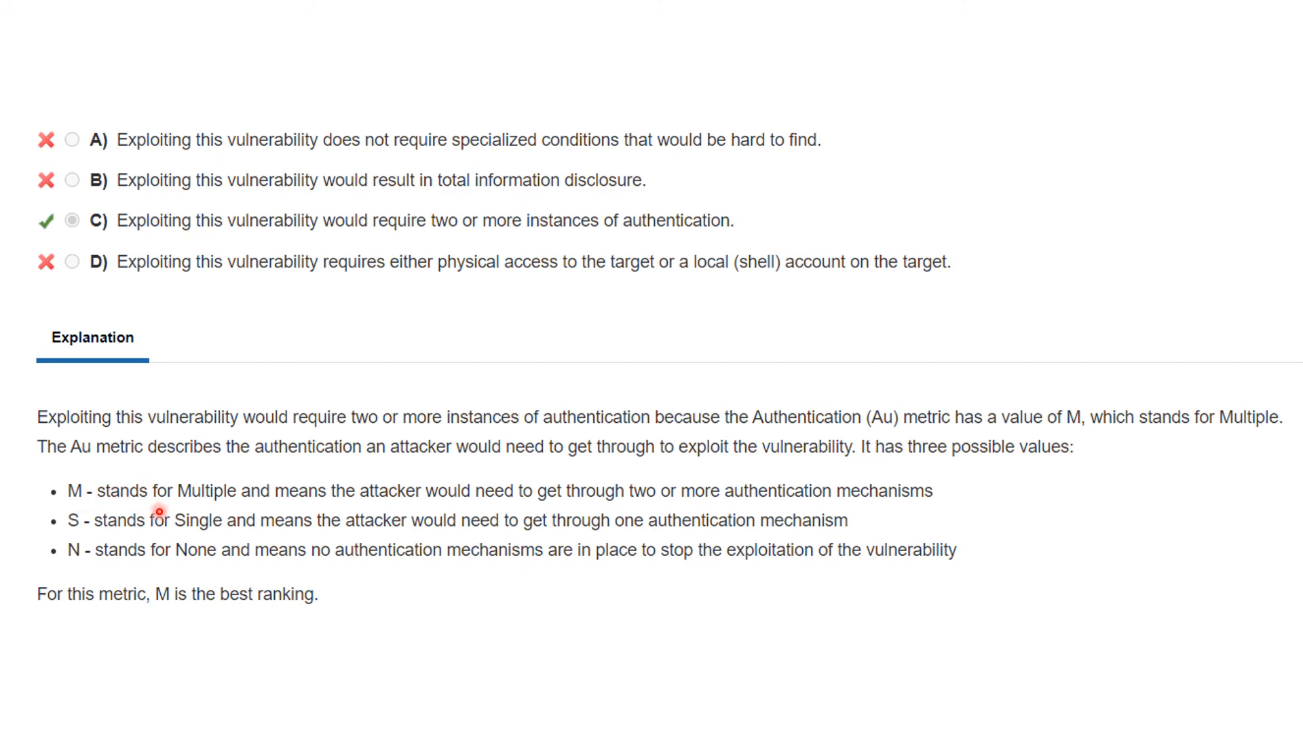
pyautogui.moveTo(266, 510)
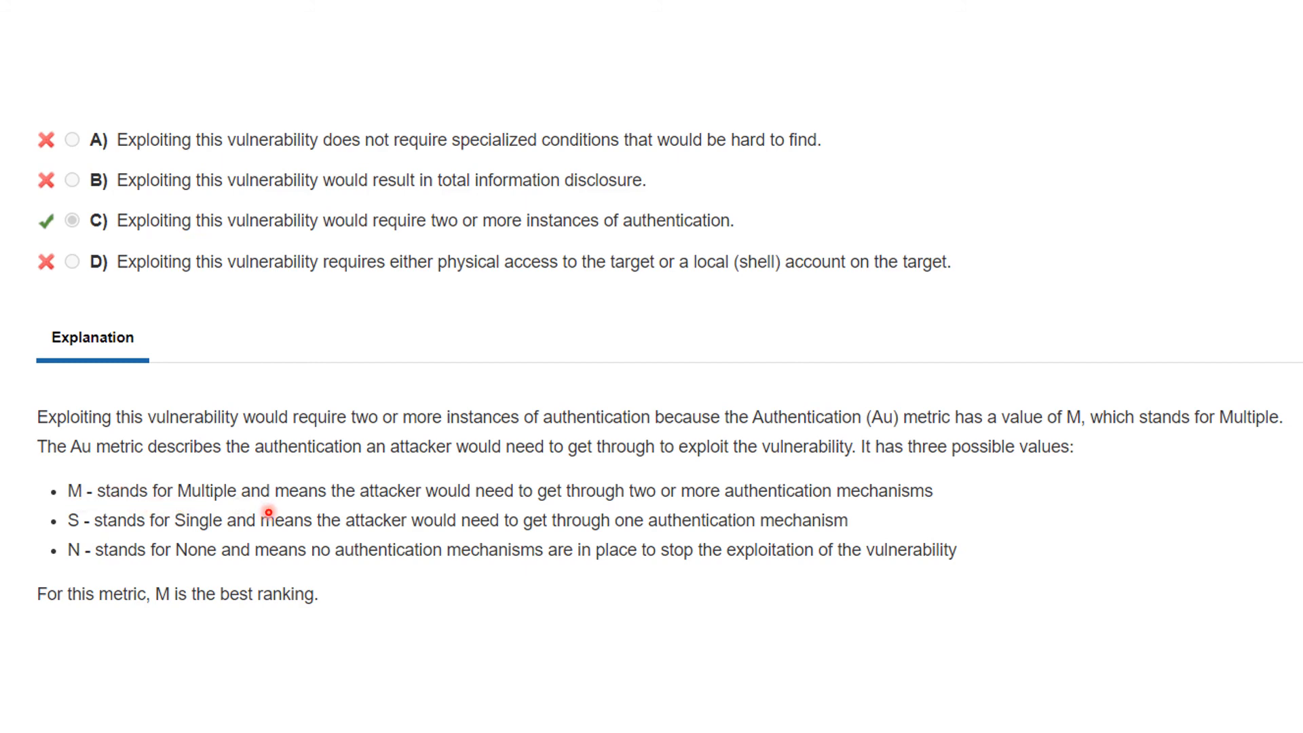
pyautogui.moveTo(593, 501)
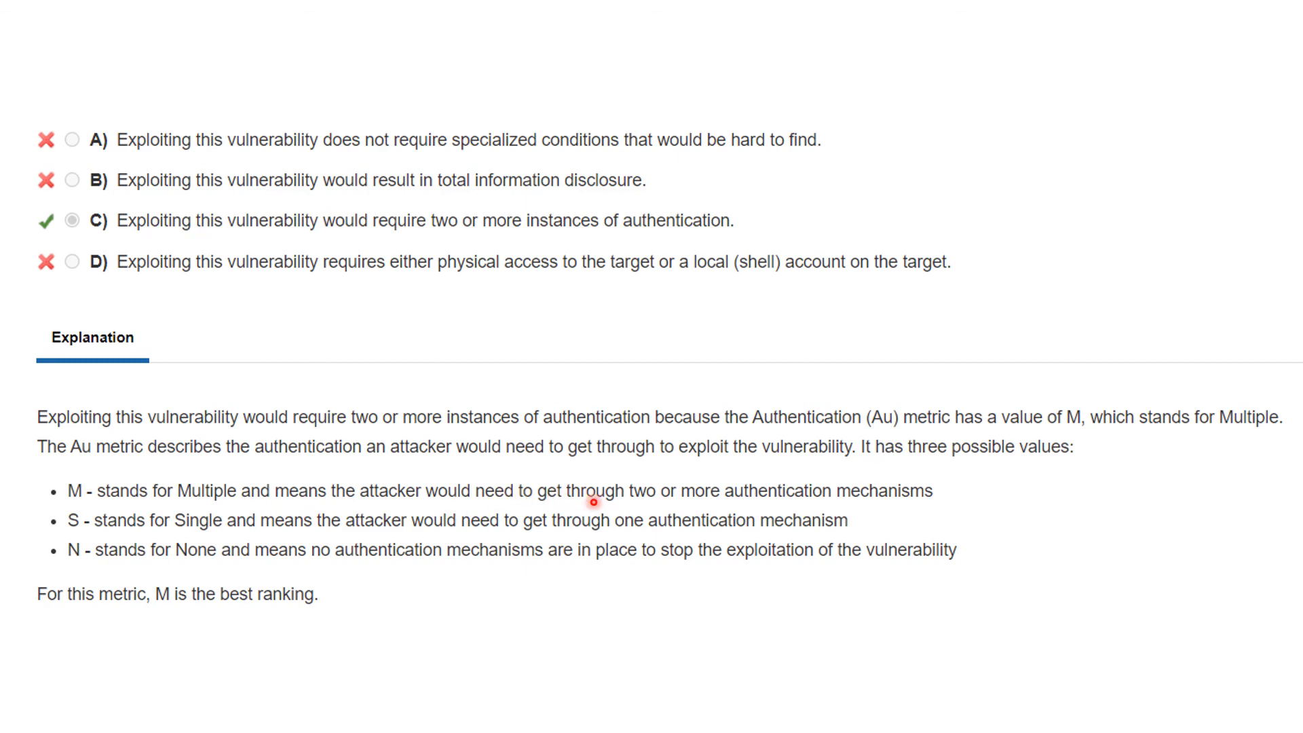
pyautogui.moveTo(862, 506)
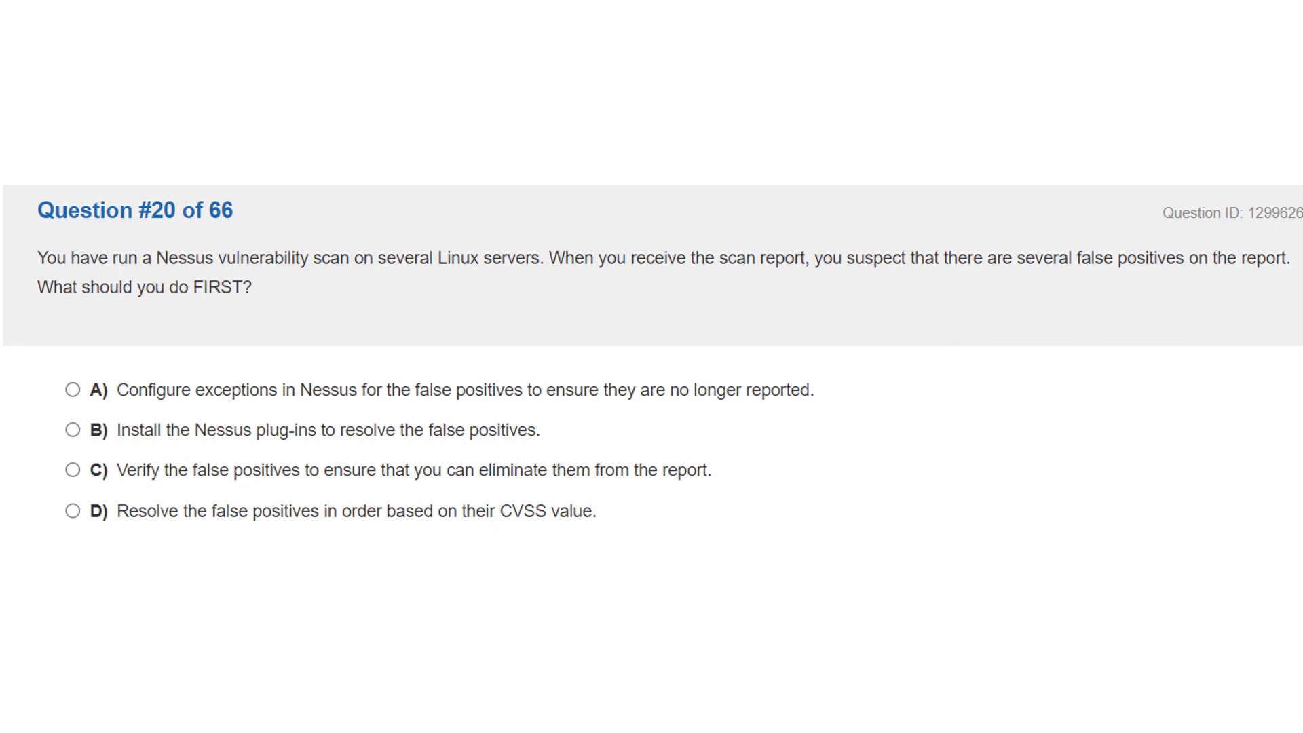
# Reveal Question 20's answer C, verify the Nessus false positives first, with its explanation.
pyautogui.click(73, 469)
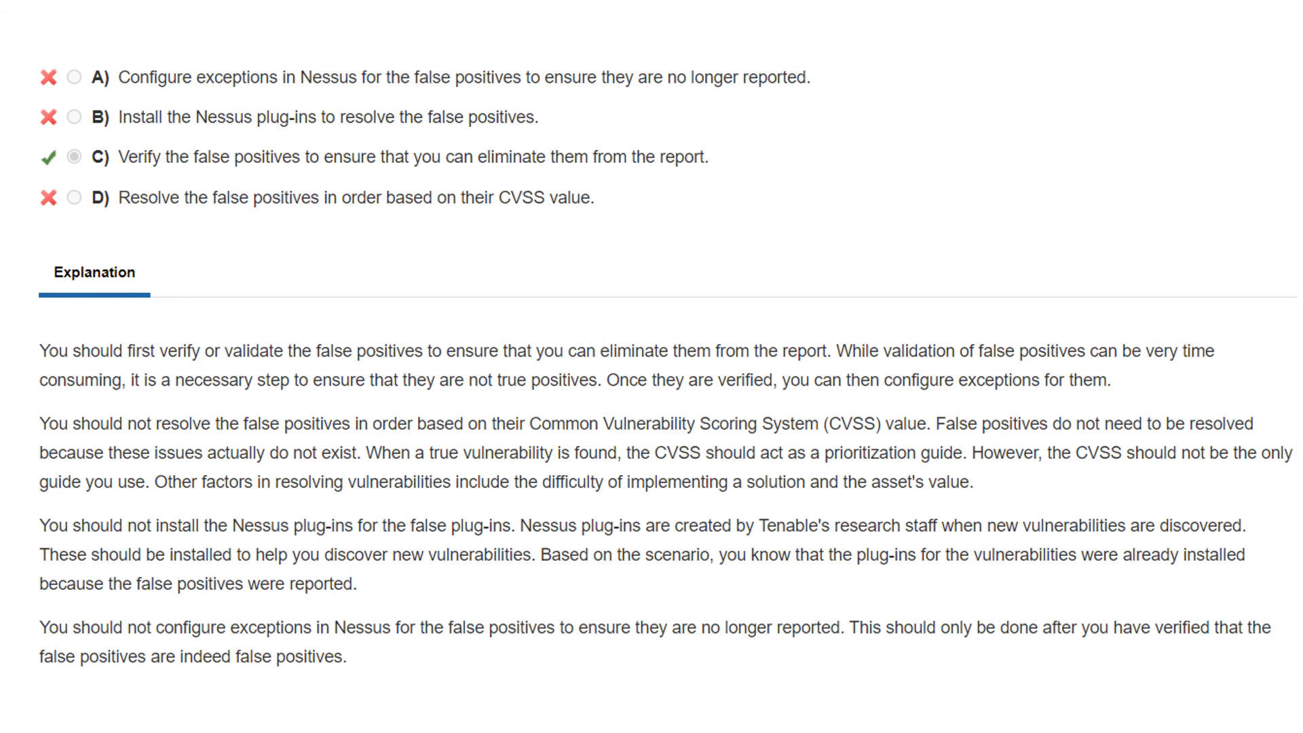